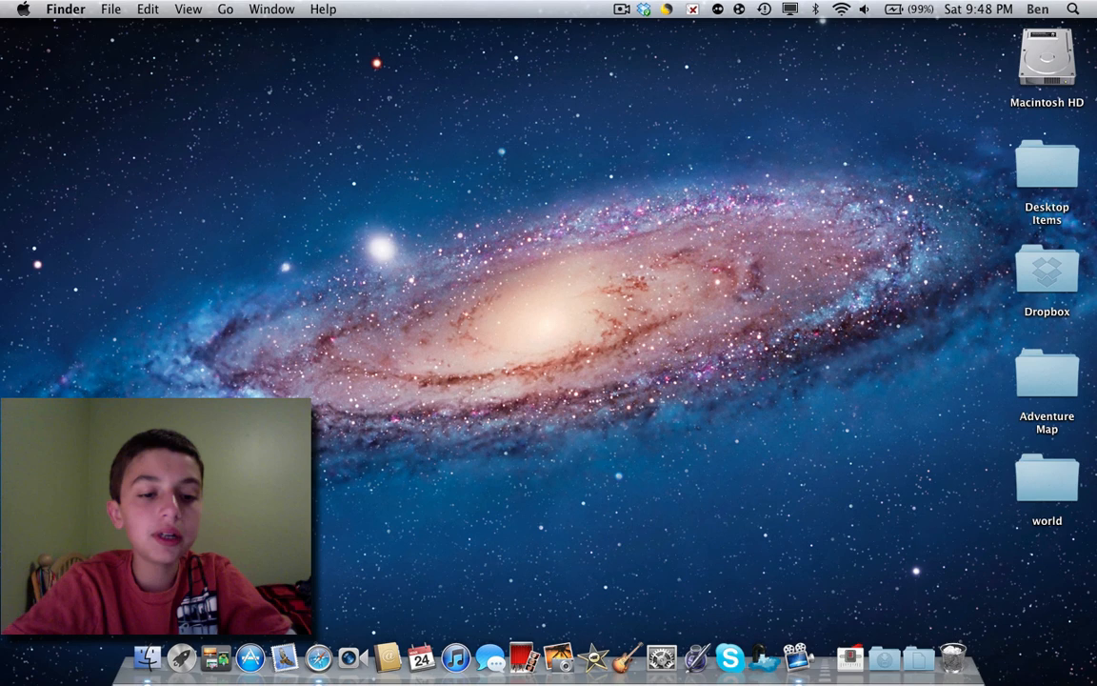
{"action": "mouse_move", "coordinate": [143, 657]}
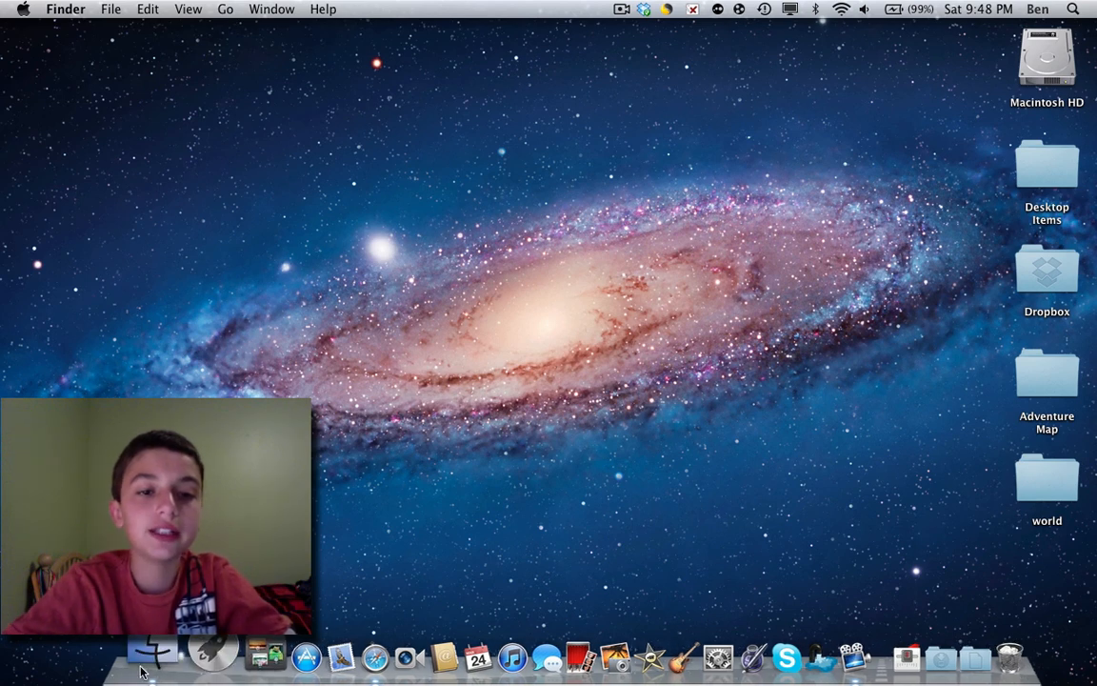
Launch Disk Utility from the Applications folder by searching 'disk'.
{"action": "left_click", "coordinate": [149, 657]}
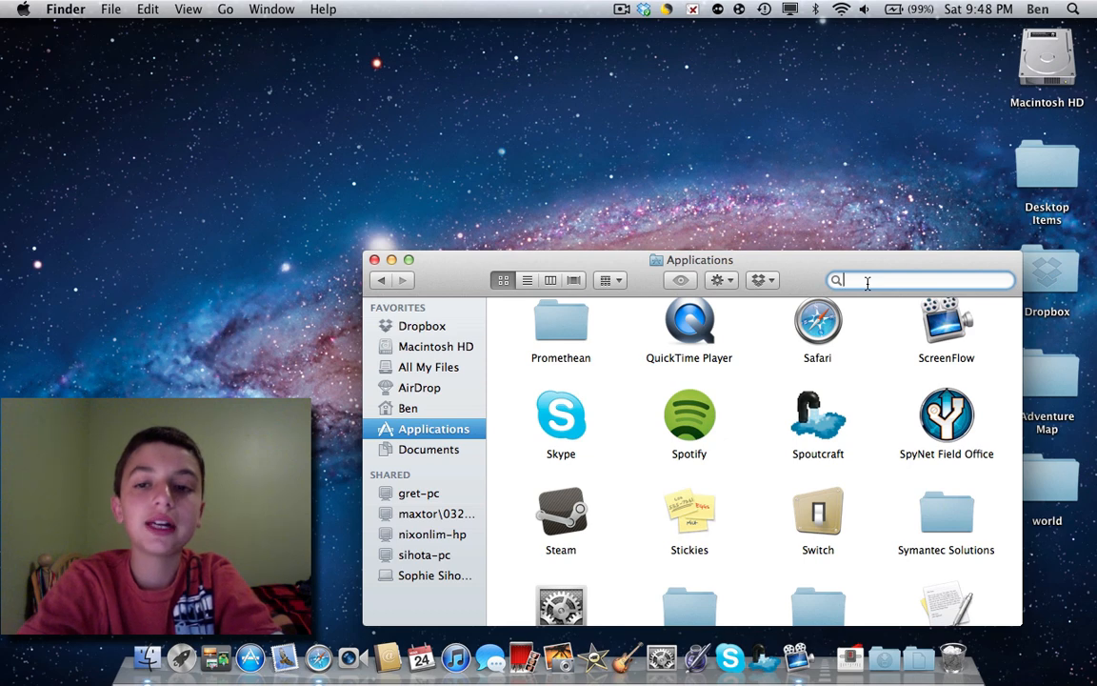
{"action": "type", "text": "disk"}
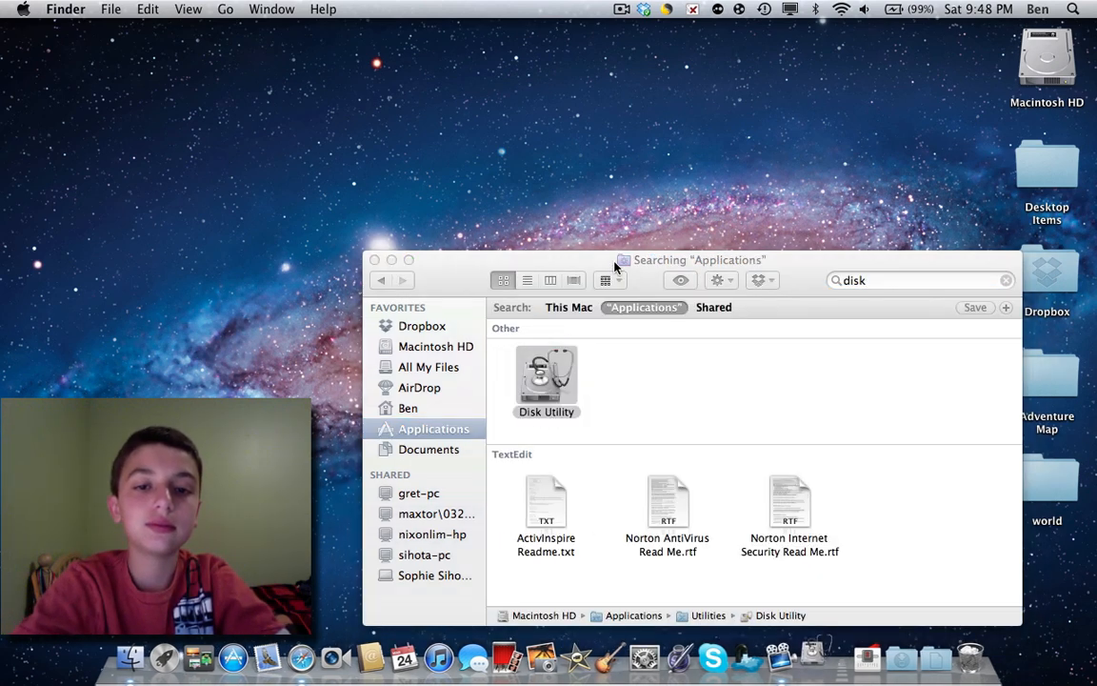
{"action": "double_click", "coordinate": [545, 377]}
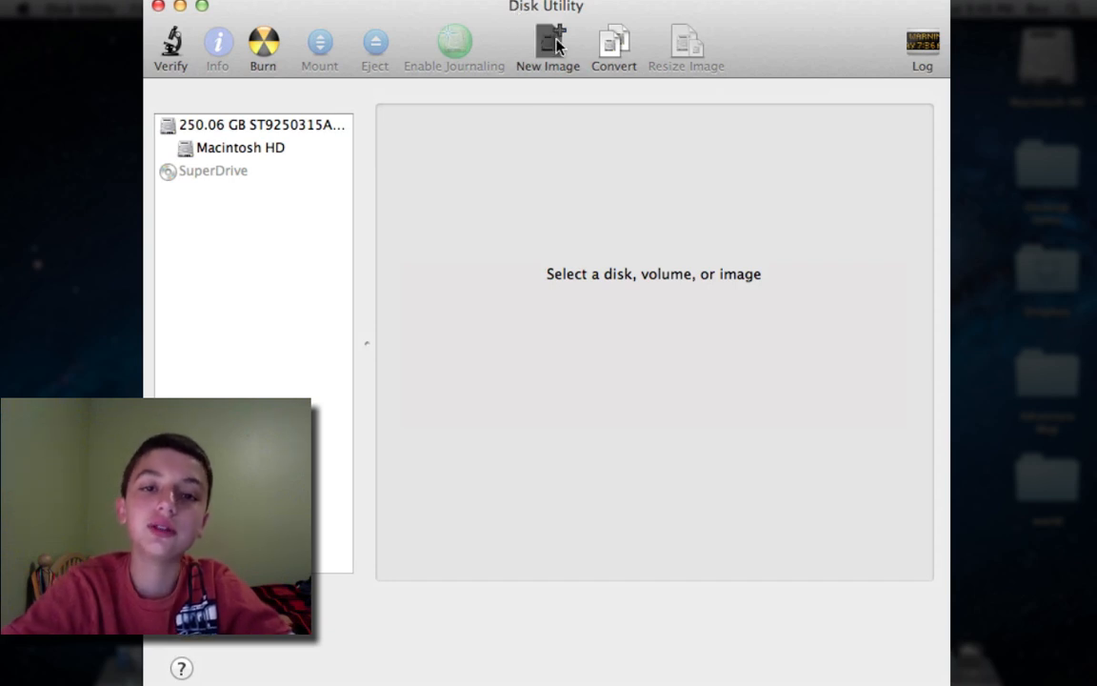
Begin a new blank disk image and name it 'My secret folder'.
{"action": "left_click", "coordinate": [549, 46]}
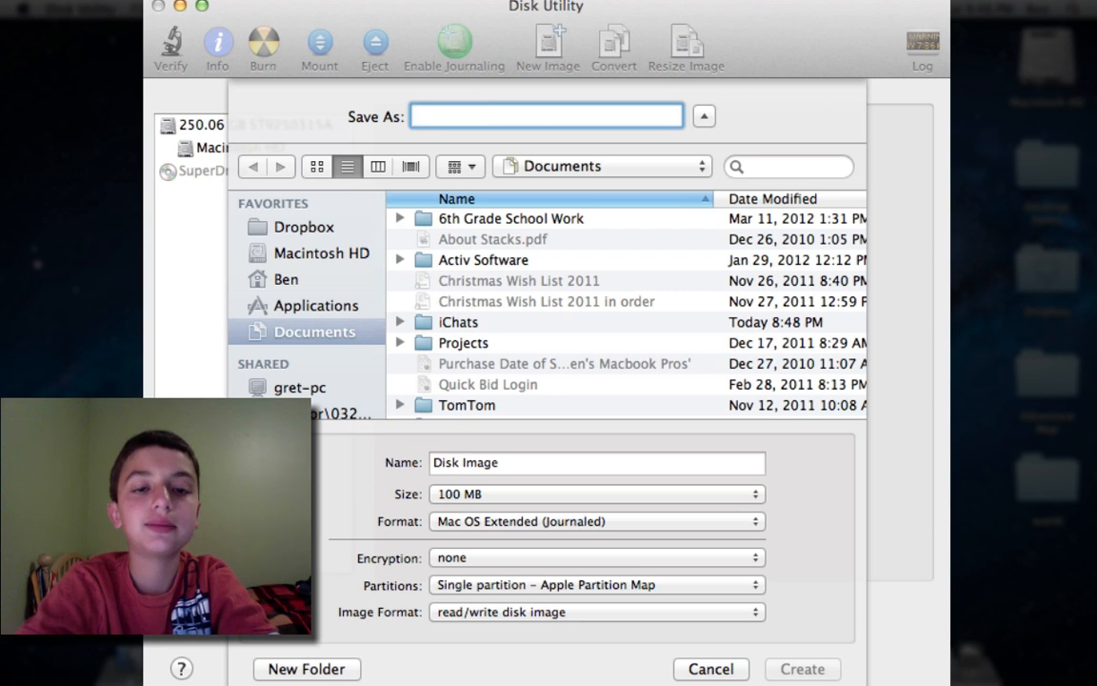
{"action": "type", "text": "My s"}
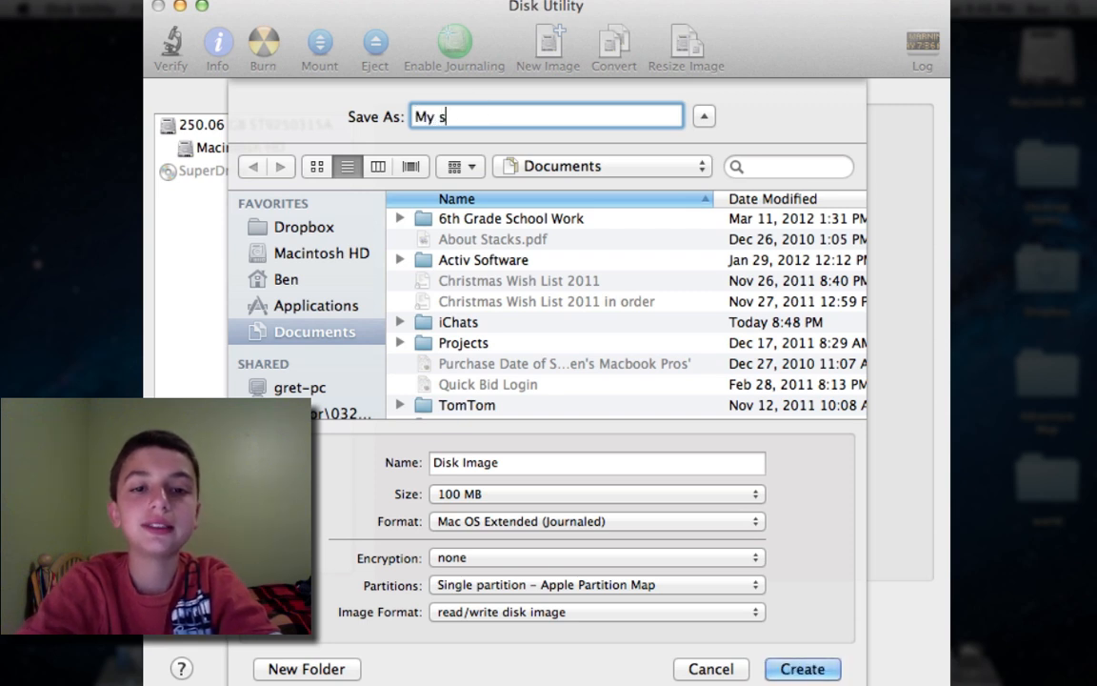
{"action": "type", "text": "ecert"}
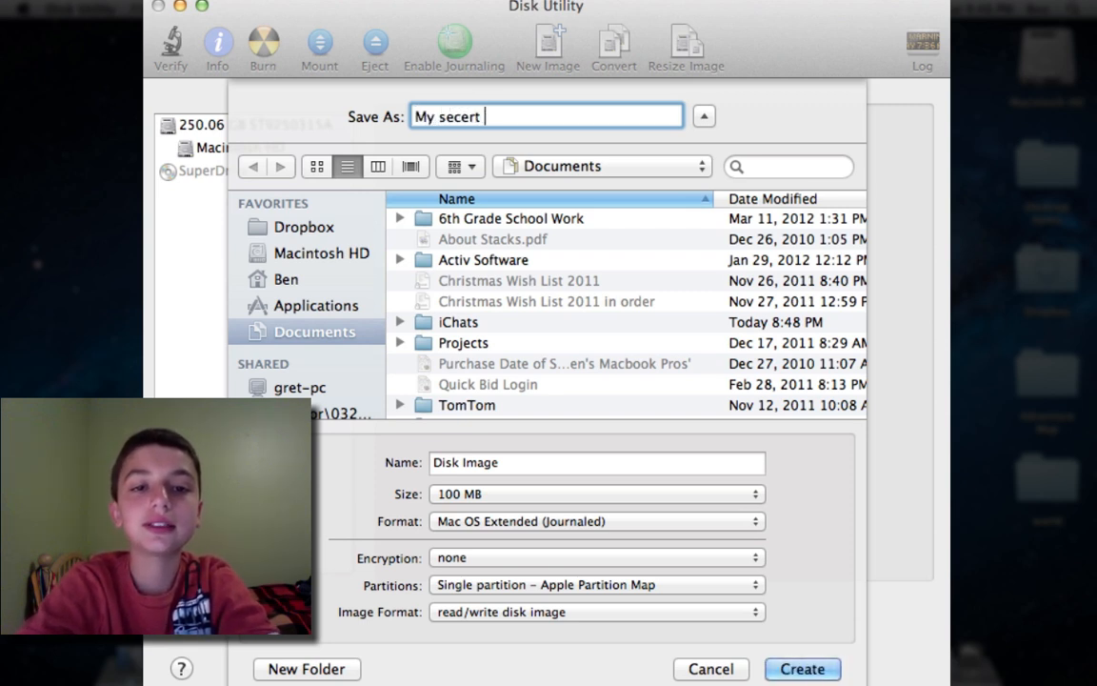
{"action": "type", "text": "My secret"}
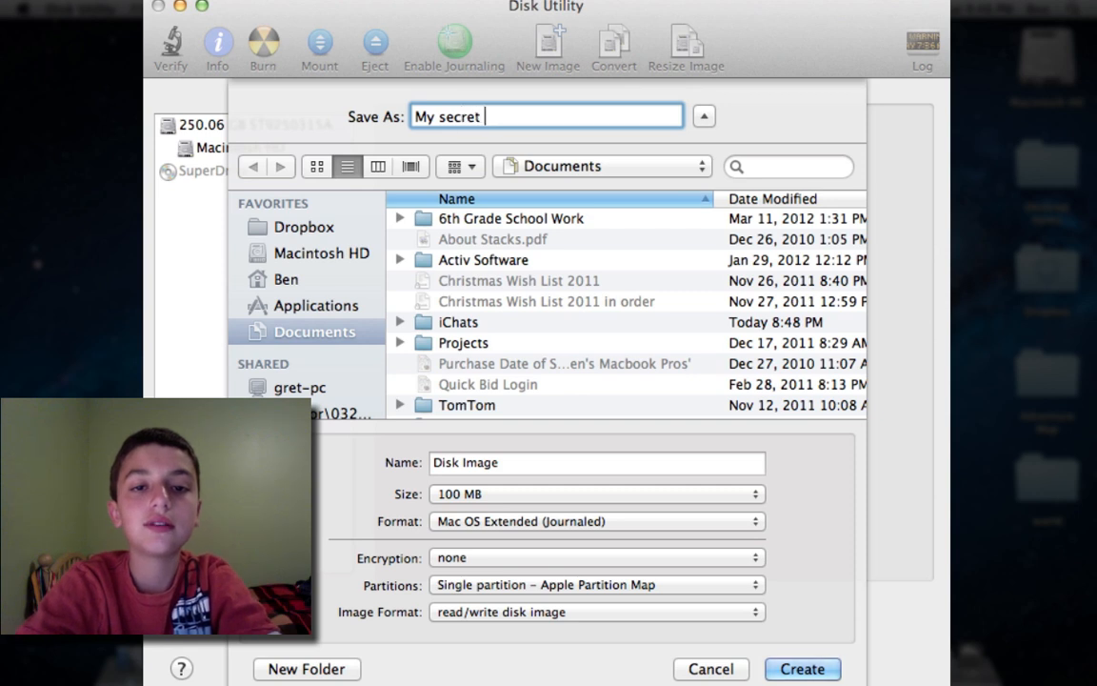
{"action": "type", "text": "folder"}
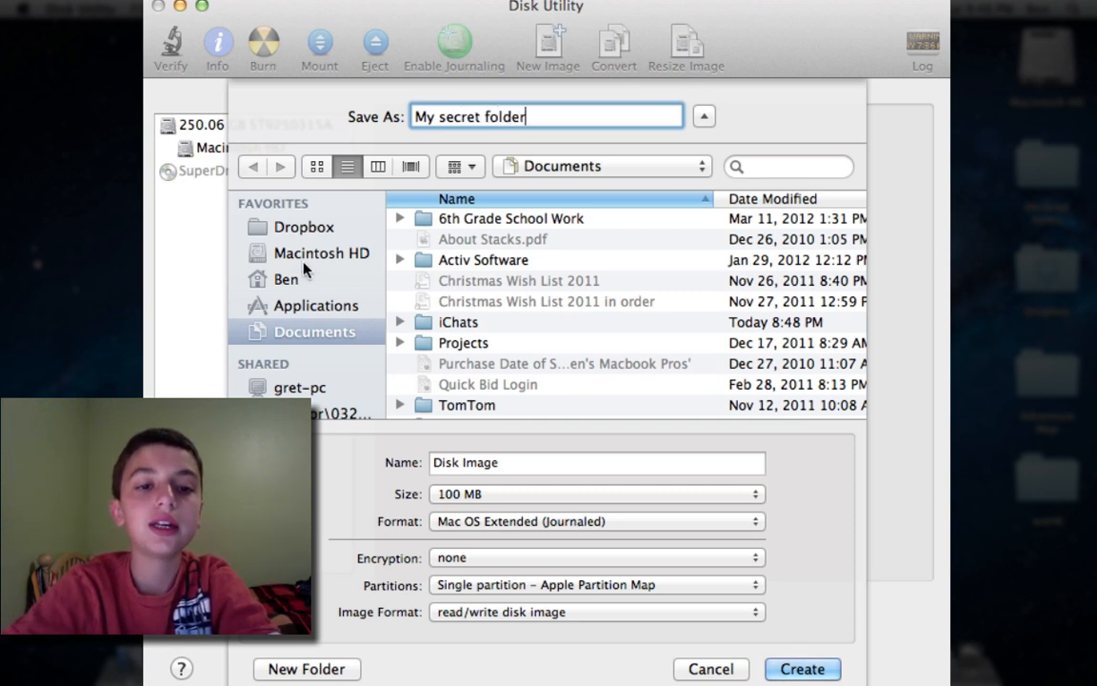
Set the save location to Desktop, keeping 100 MB size and Mac OS Extended (Journaled).
{"action": "left_click", "coordinate": [286, 279]}
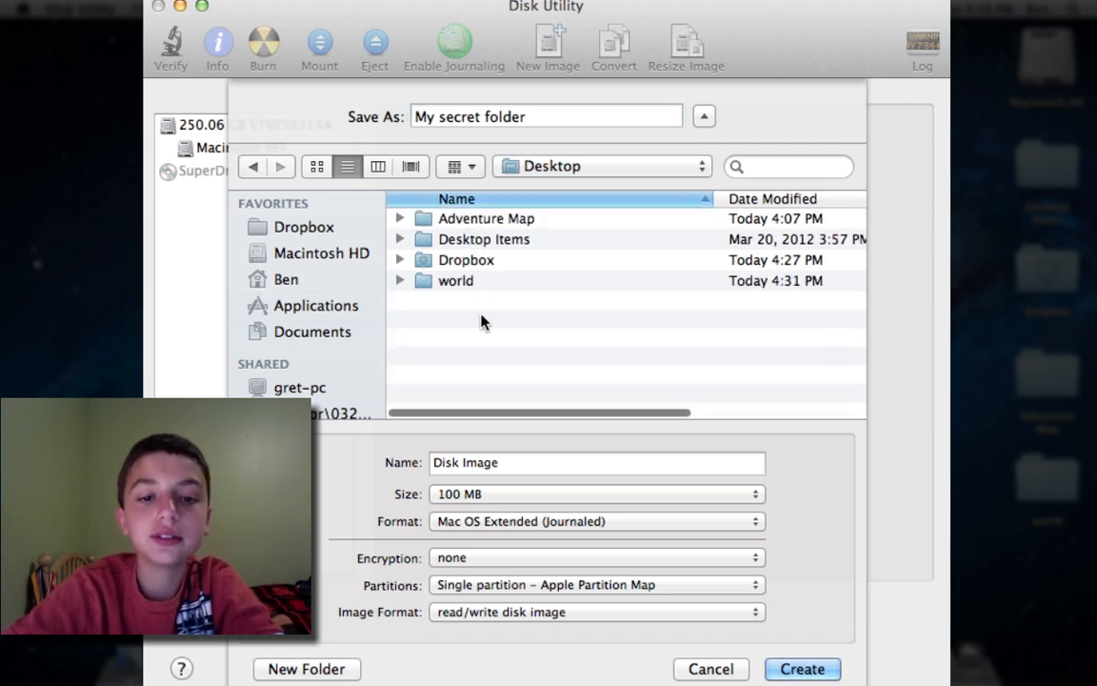
{"action": "left_click", "coordinate": [598, 463]}
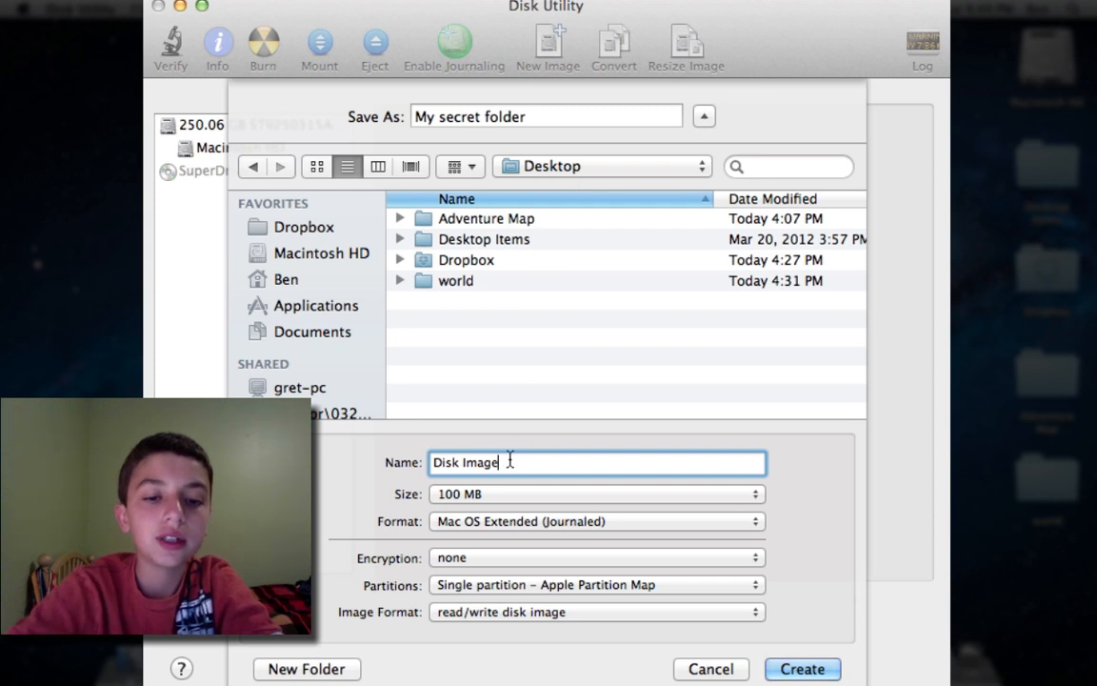
{"action": "left_click", "coordinate": [598, 493]}
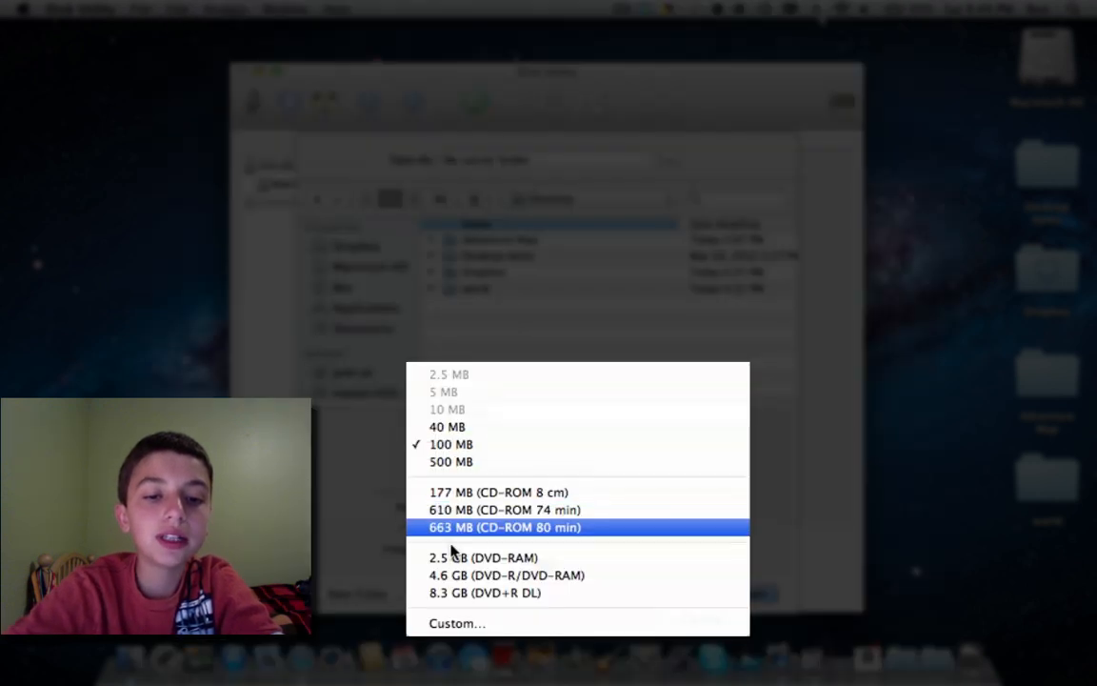
{"action": "mouse_move", "coordinate": [450, 443]}
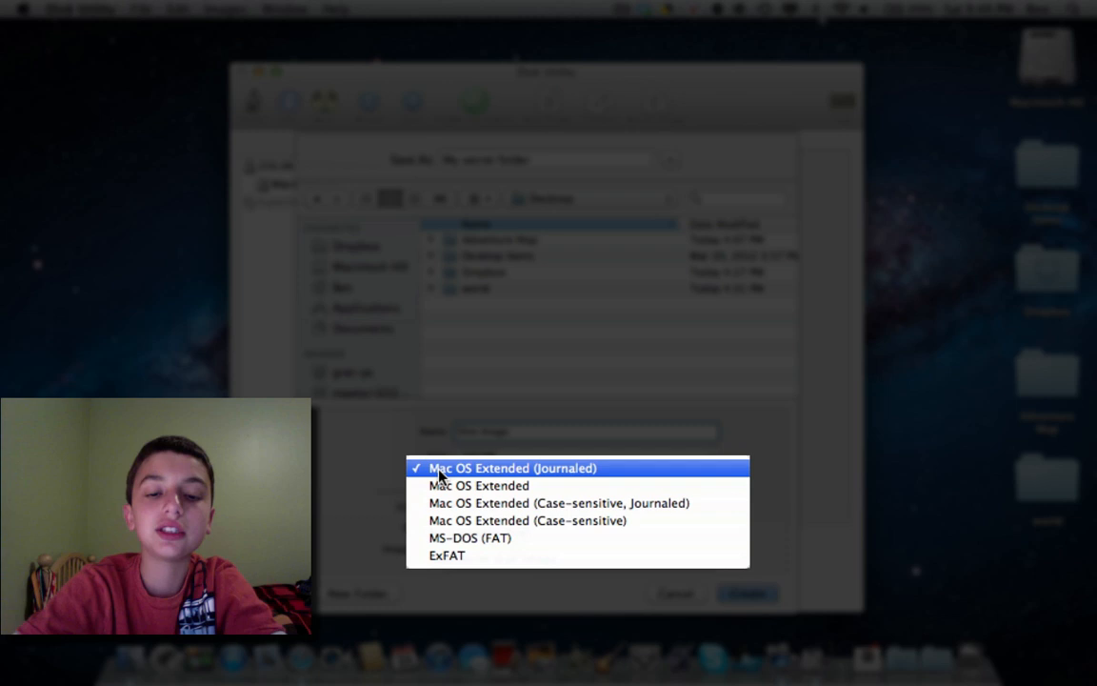
{"action": "left_click", "coordinate": [511, 469]}
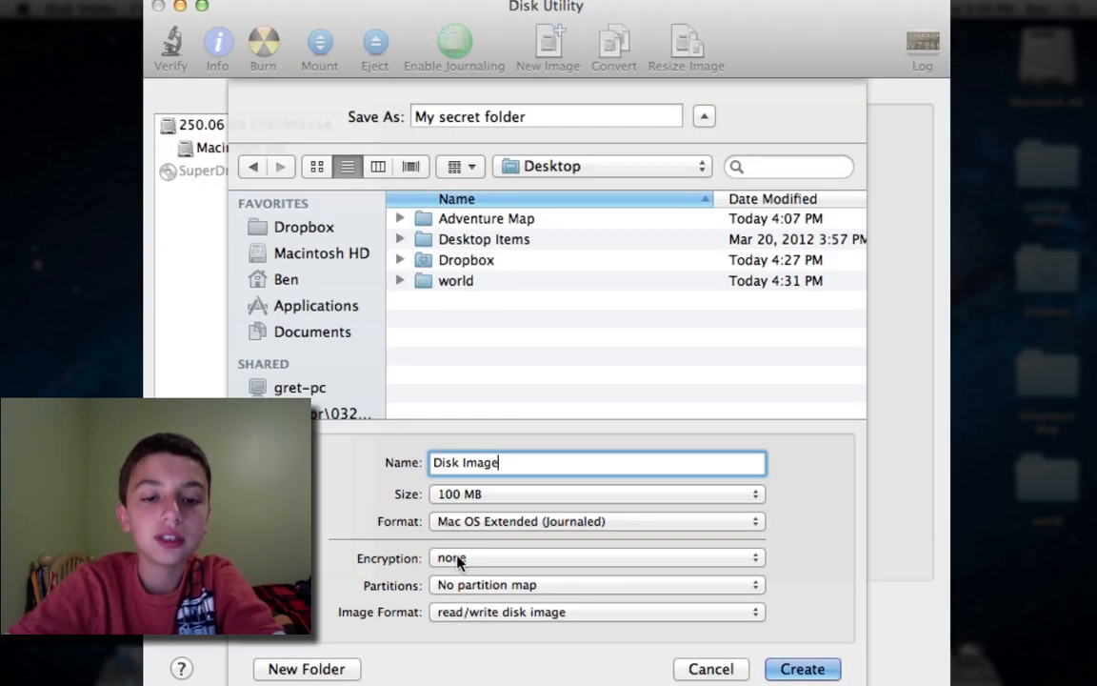
Choose 128-bit AES encryption and the sparse disk image format.
{"action": "left_click", "coordinate": [594, 556]}
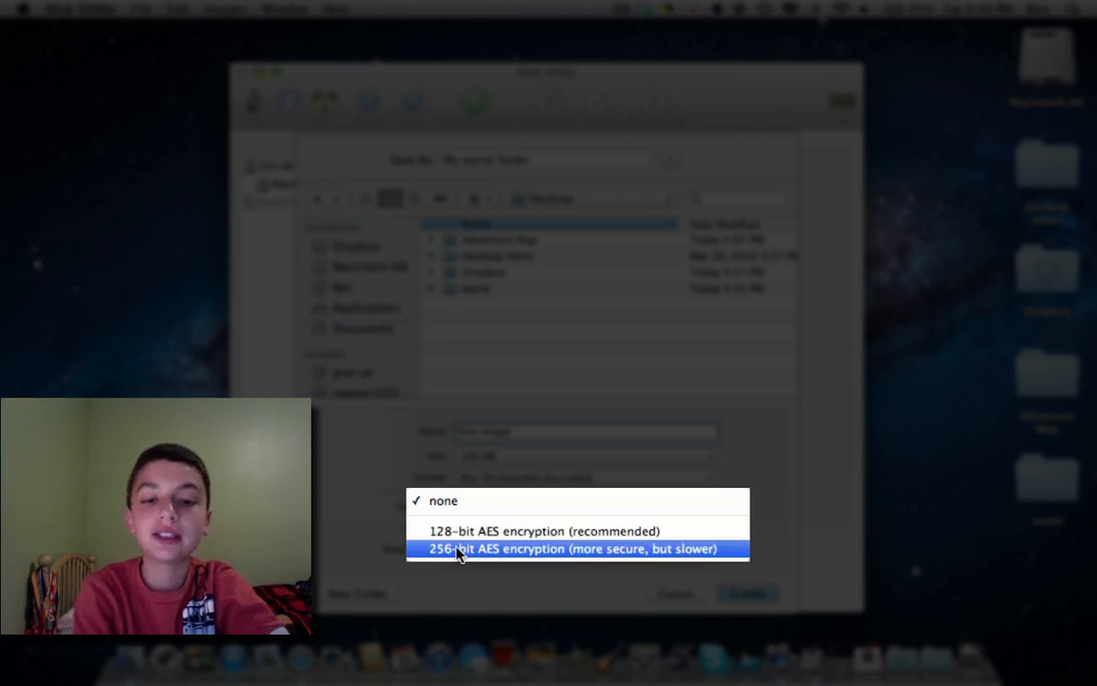
{"action": "left_click", "coordinate": [545, 530]}
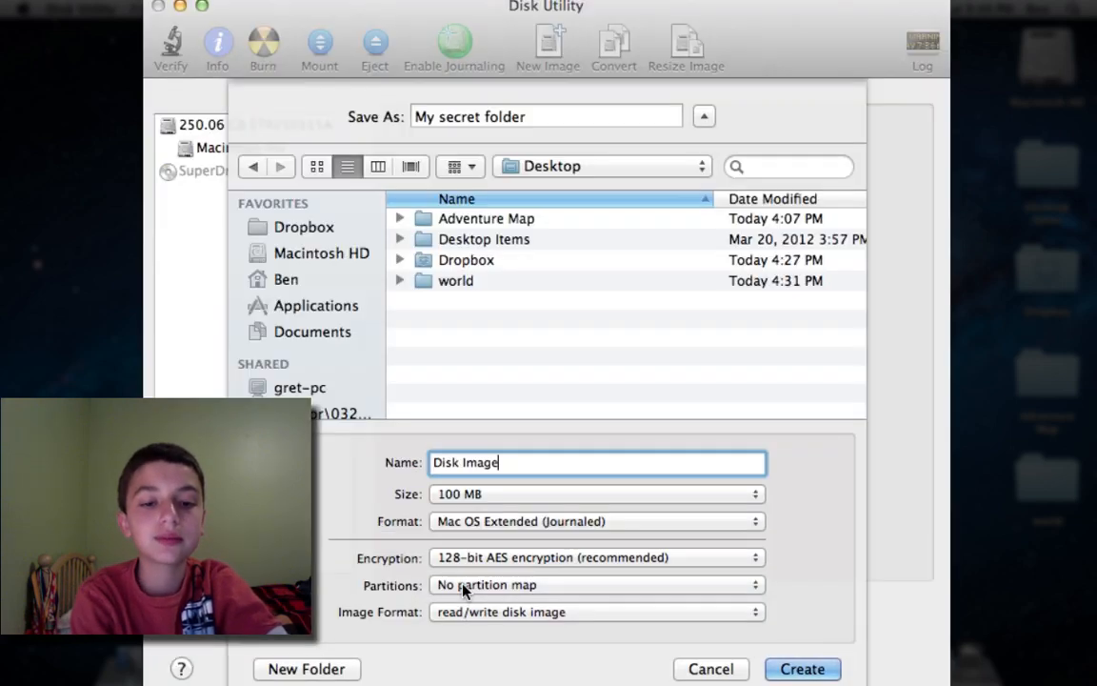
{"action": "left_click", "coordinate": [594, 584]}
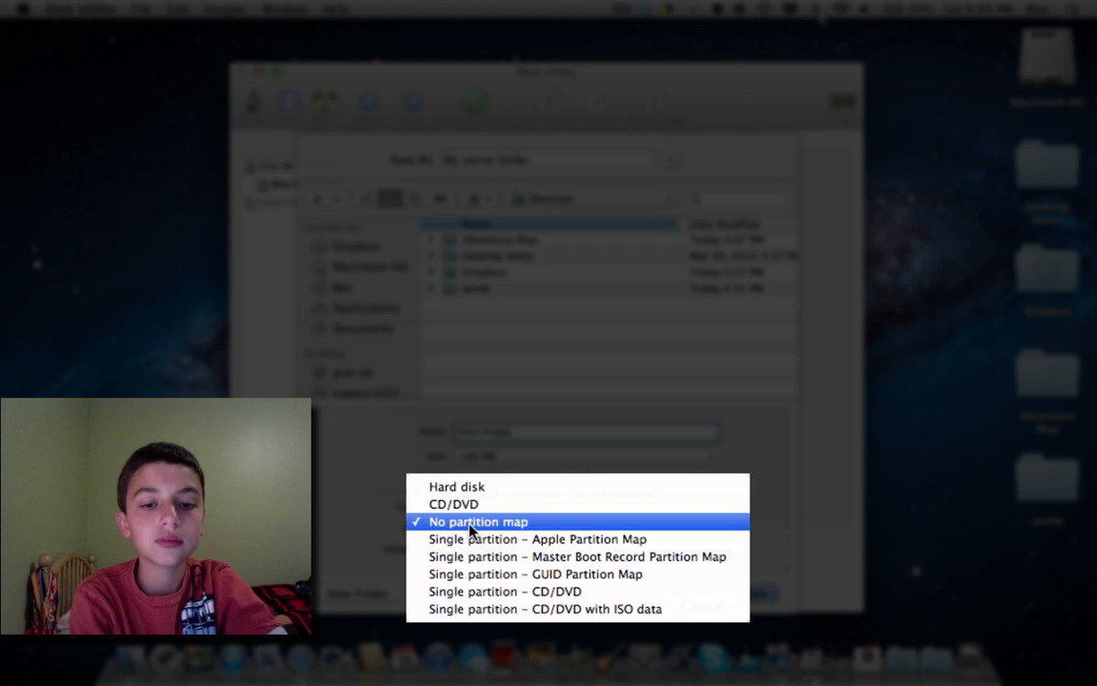
{"action": "mouse_move", "coordinate": [534, 526]}
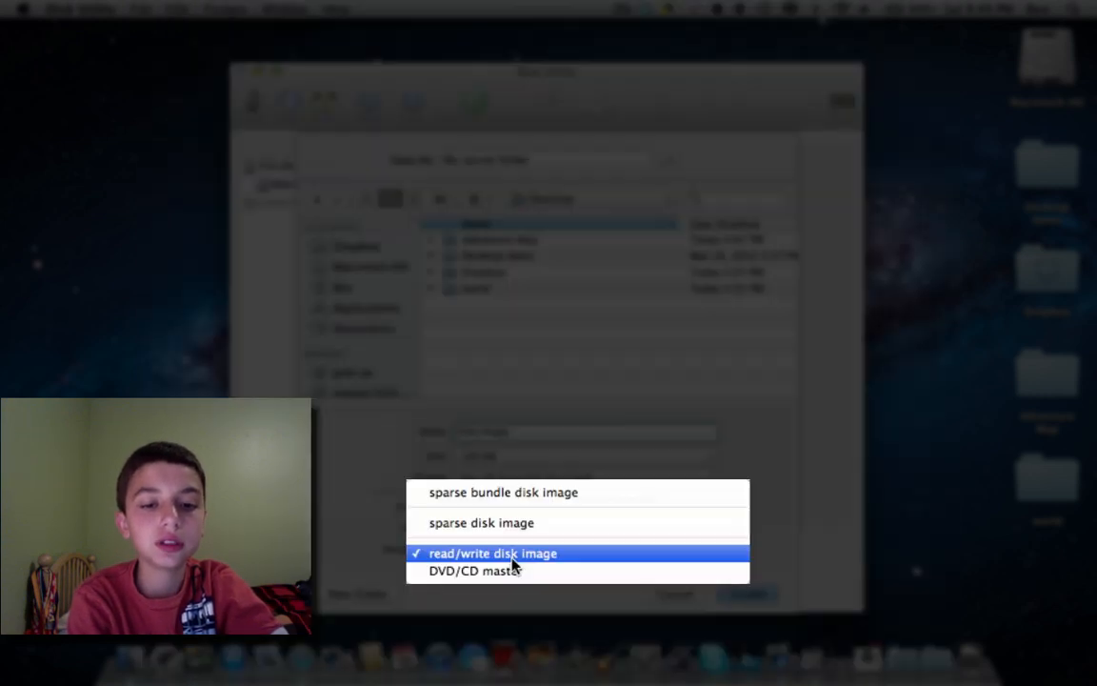
{"action": "mouse_move", "coordinate": [543, 522]}
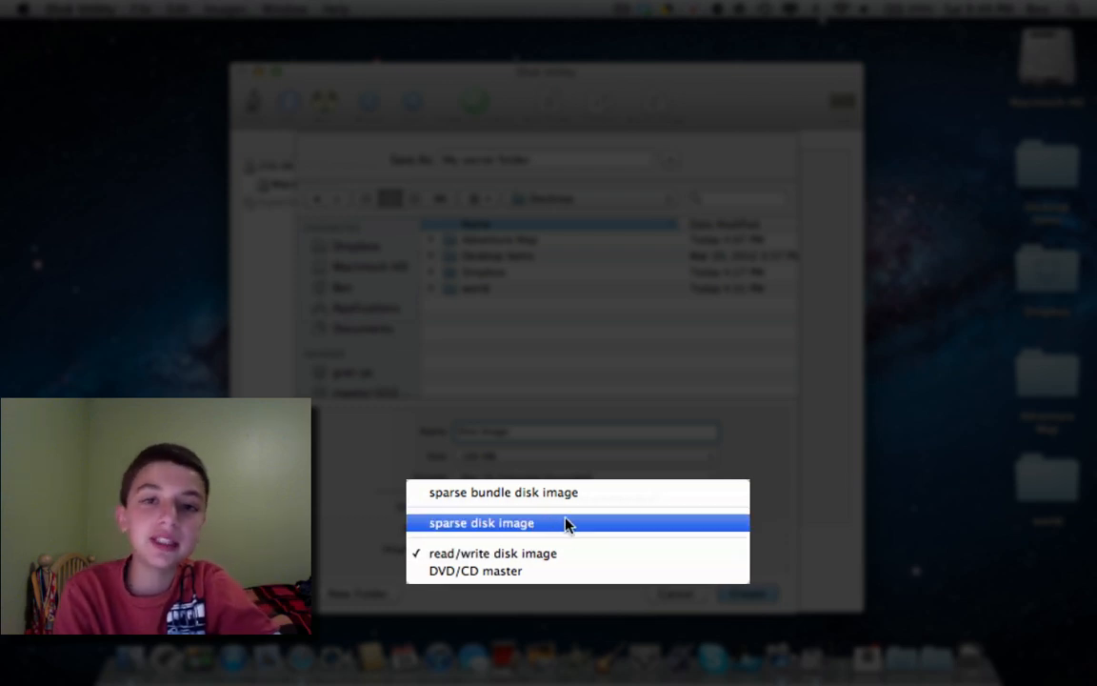
{"action": "mouse_move", "coordinate": [581, 537]}
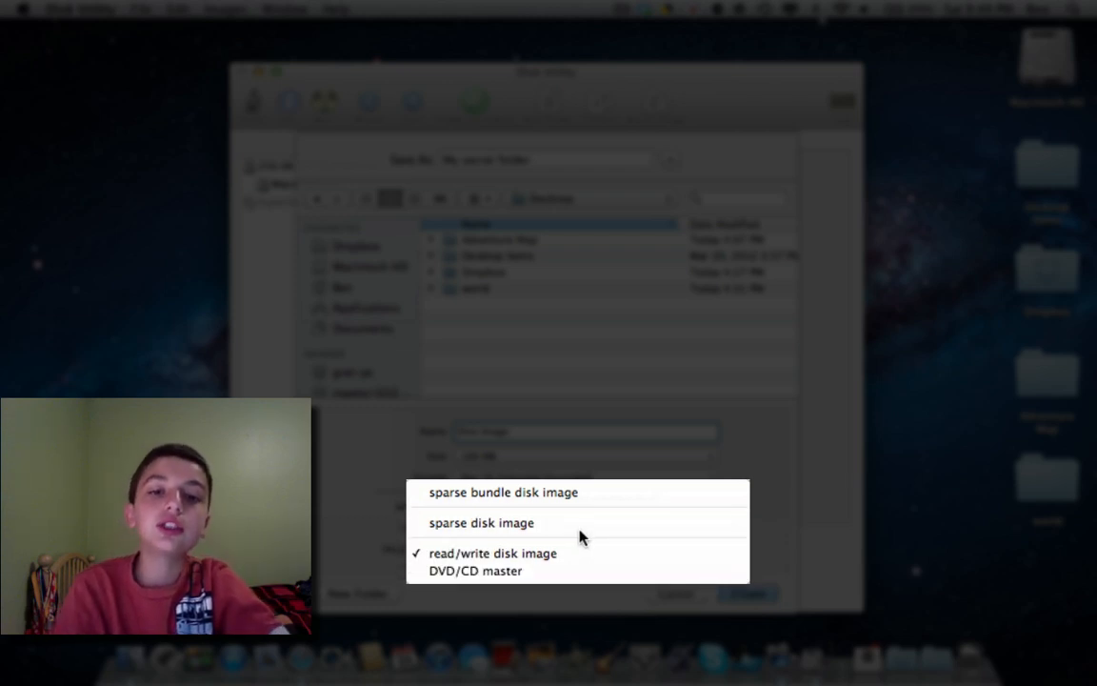
{"action": "left_click", "coordinate": [482, 522]}
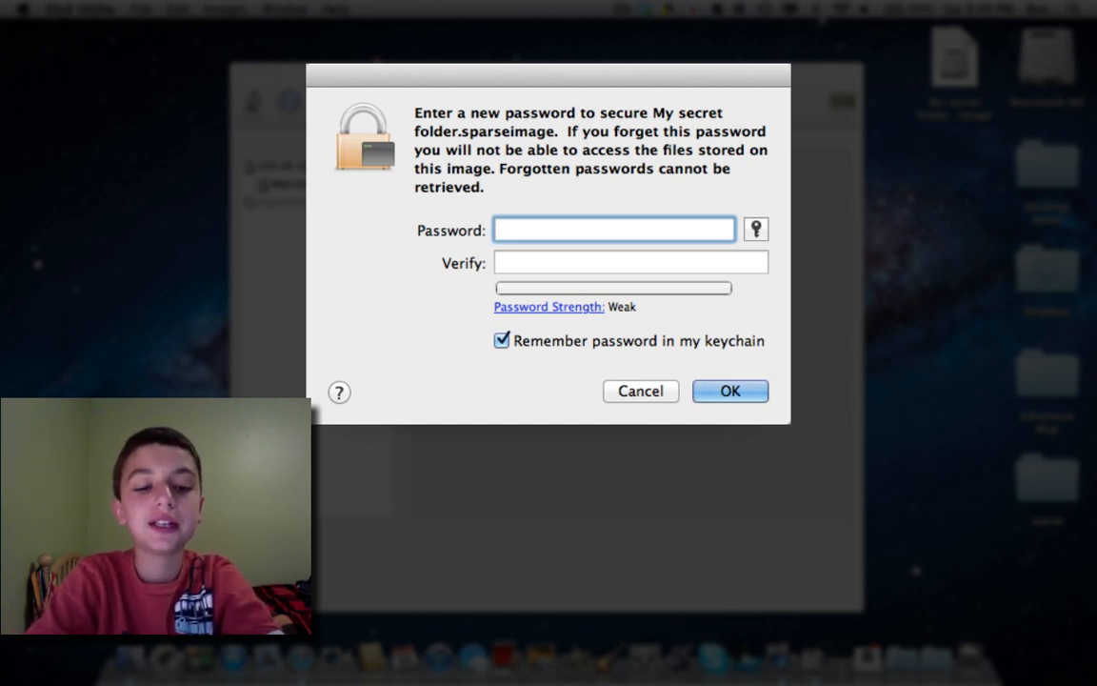
Enter the image password and re-enter it in the Verify field.
{"action": "type", "text": "••"}
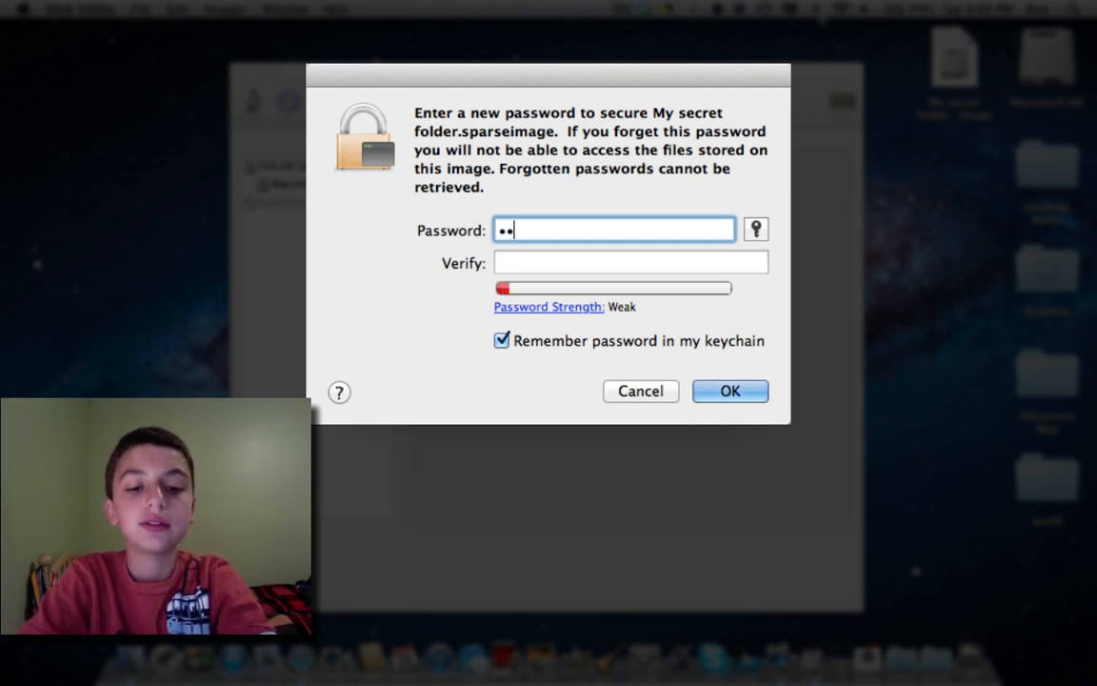
{"action": "type", "text": "password"}
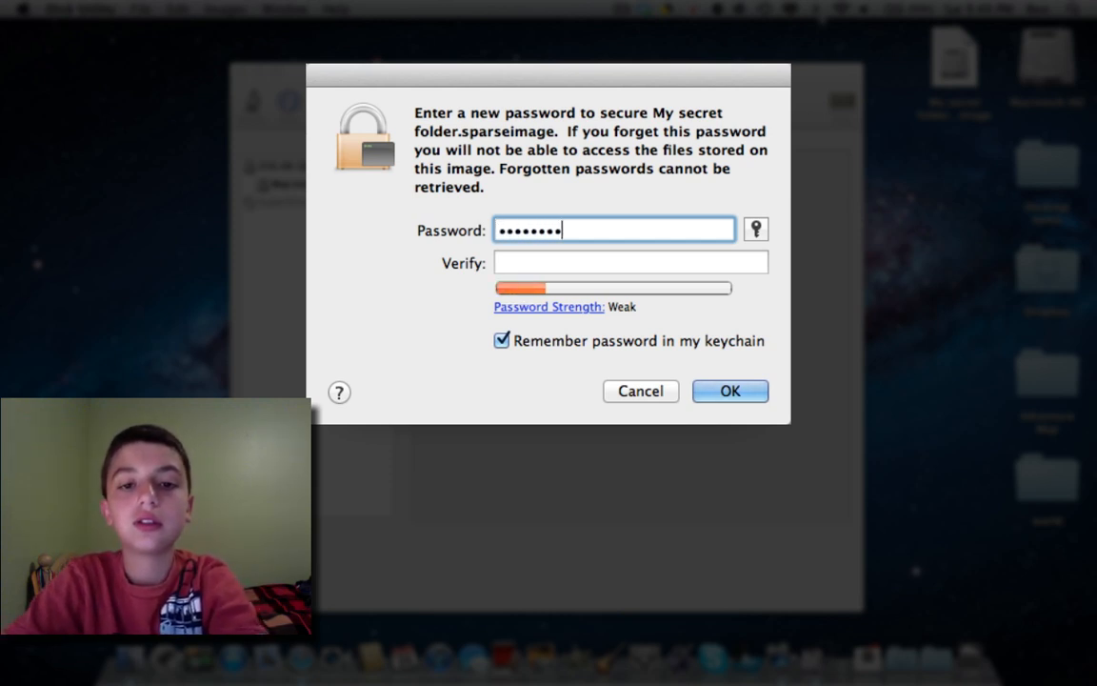
{"action": "left_click", "coordinate": [631, 263]}
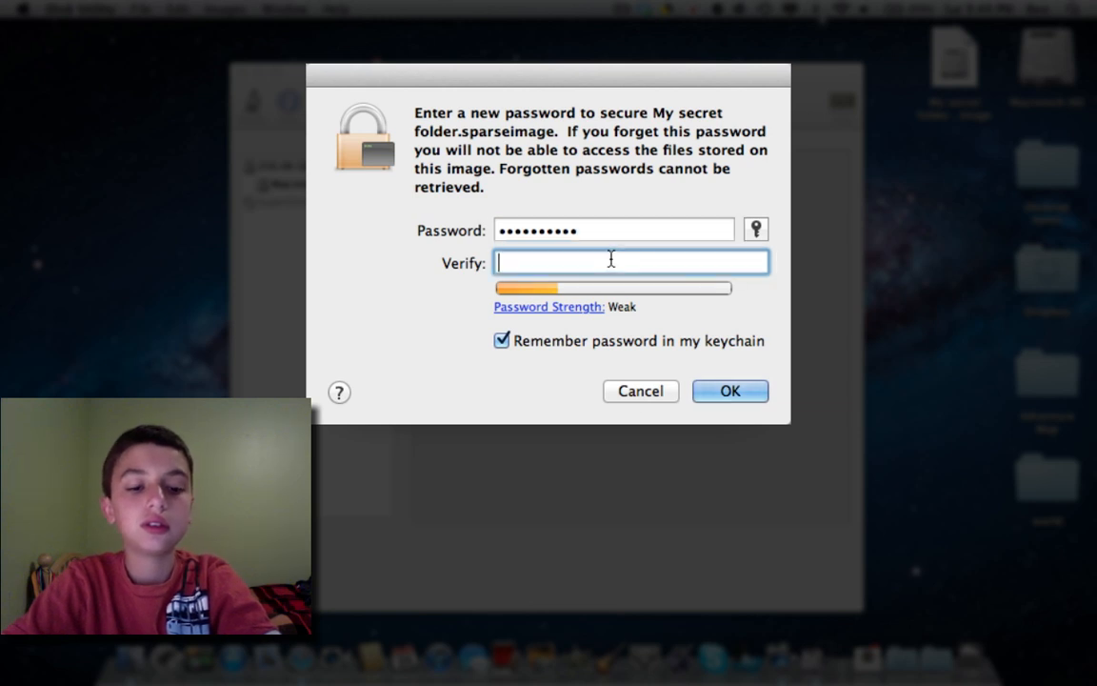
{"action": "type", "text": "•••••"}
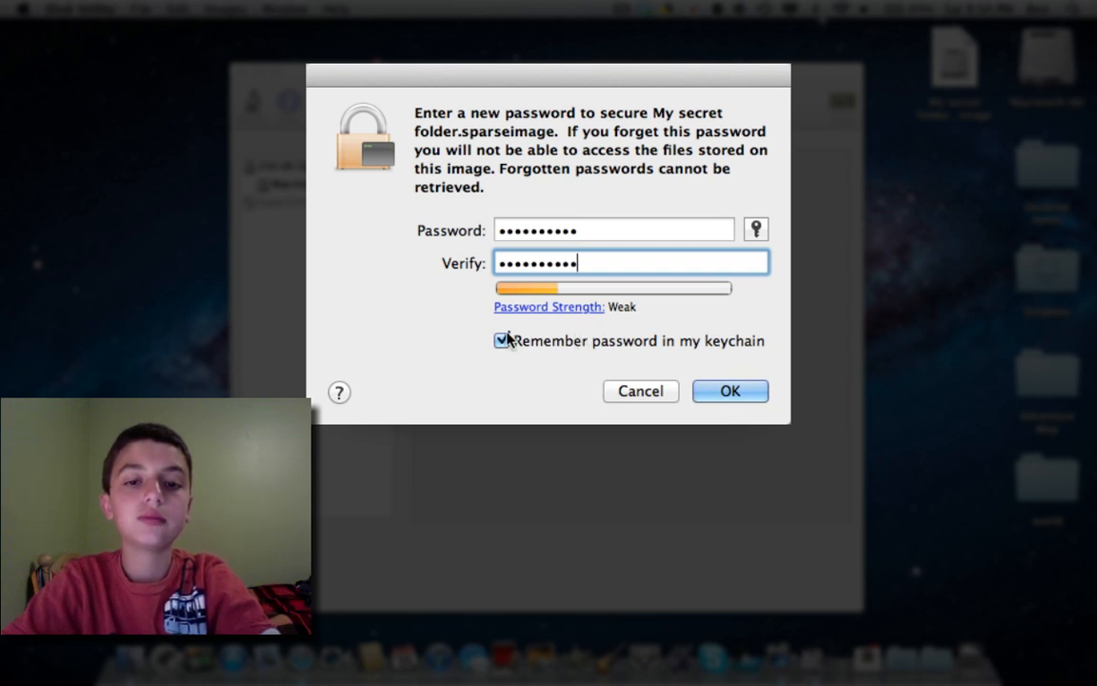
{"action": "left_click", "coordinate": [503, 339]}
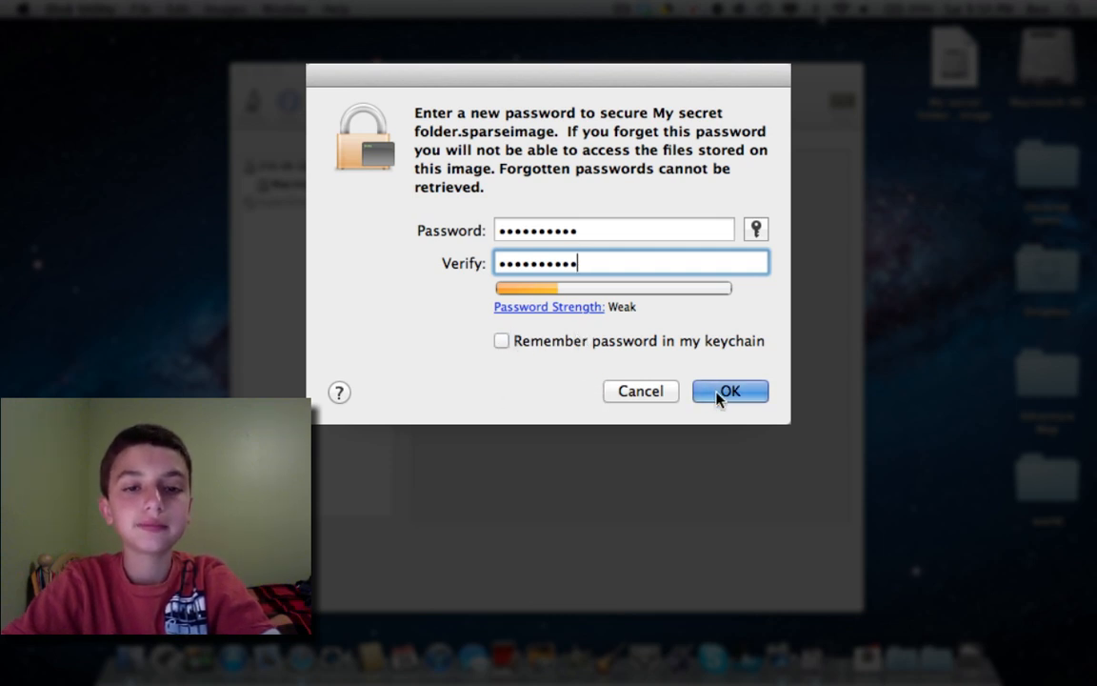
Confirm the password to create the image, then close Disk Utility.
{"action": "left_click", "coordinate": [730, 393]}
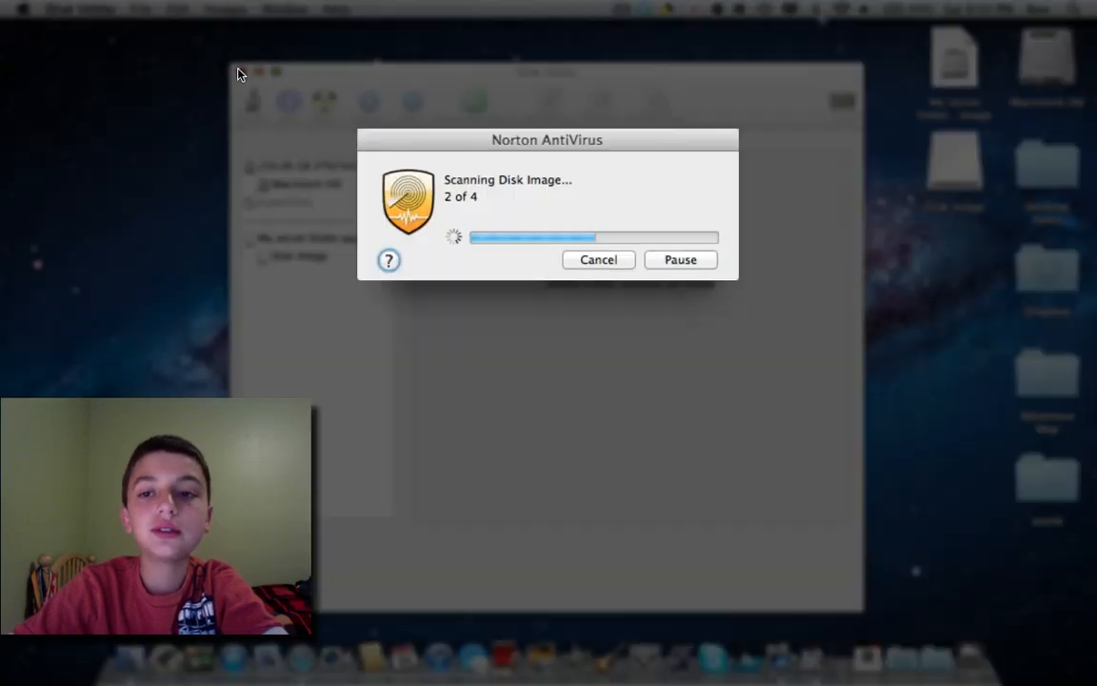
{"action": "left_click", "coordinate": [598, 259]}
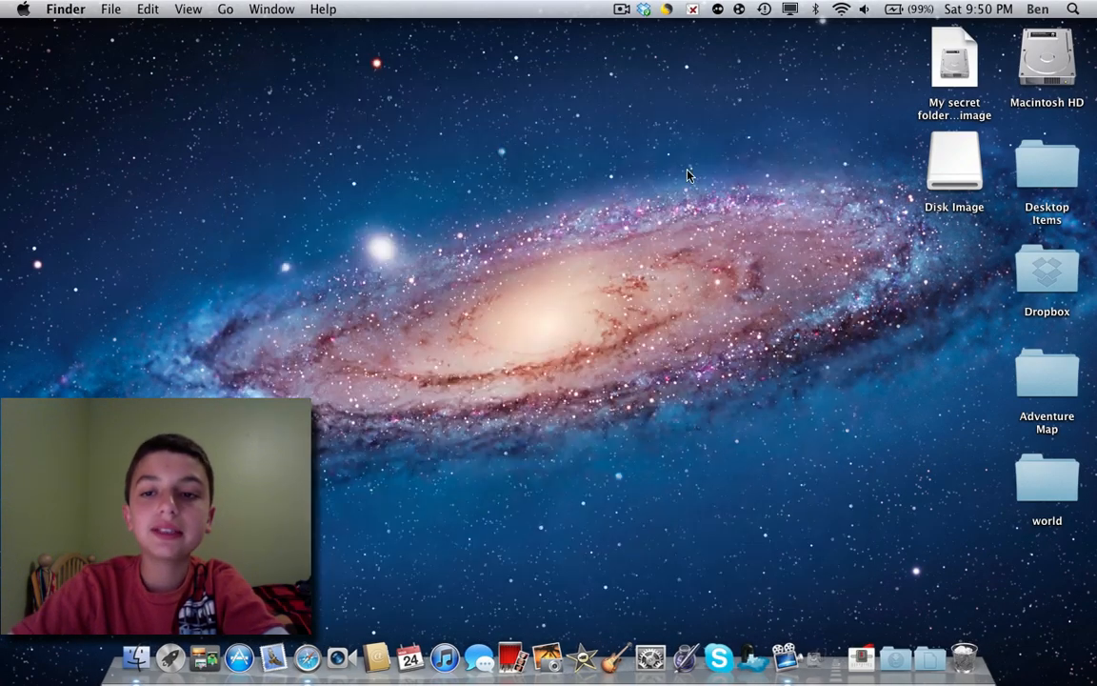
Create a folder 'Hi' in the mounted Disk Image volume and close its window.
{"action": "double_click", "coordinate": [954, 162]}
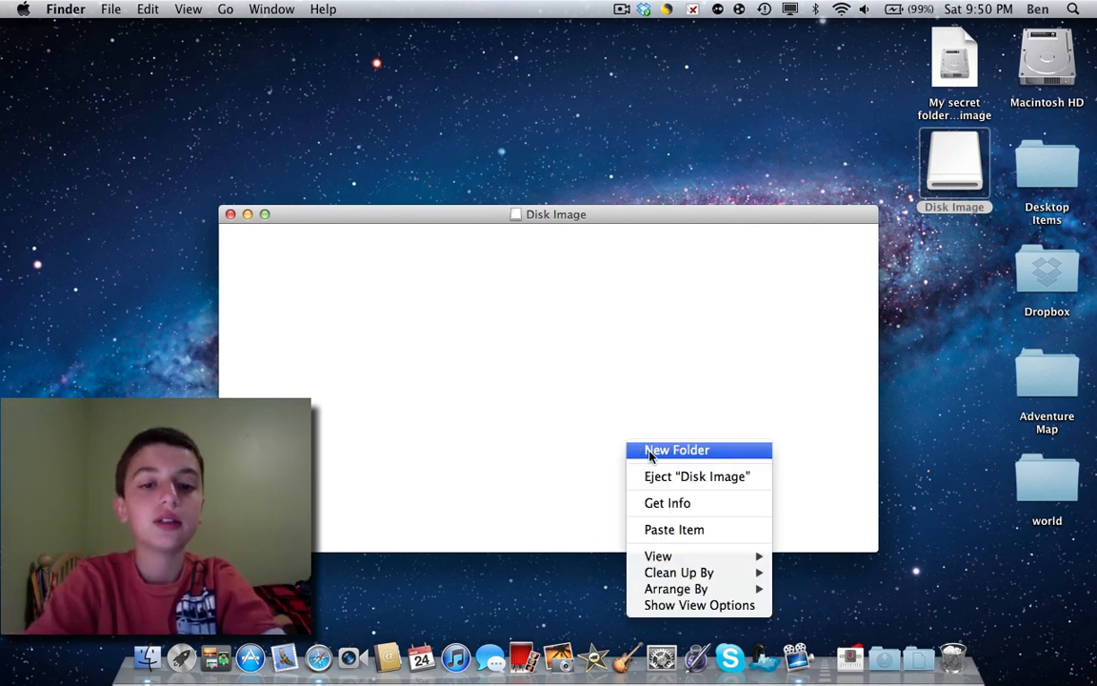
{"action": "left_click", "coordinate": [676, 450]}
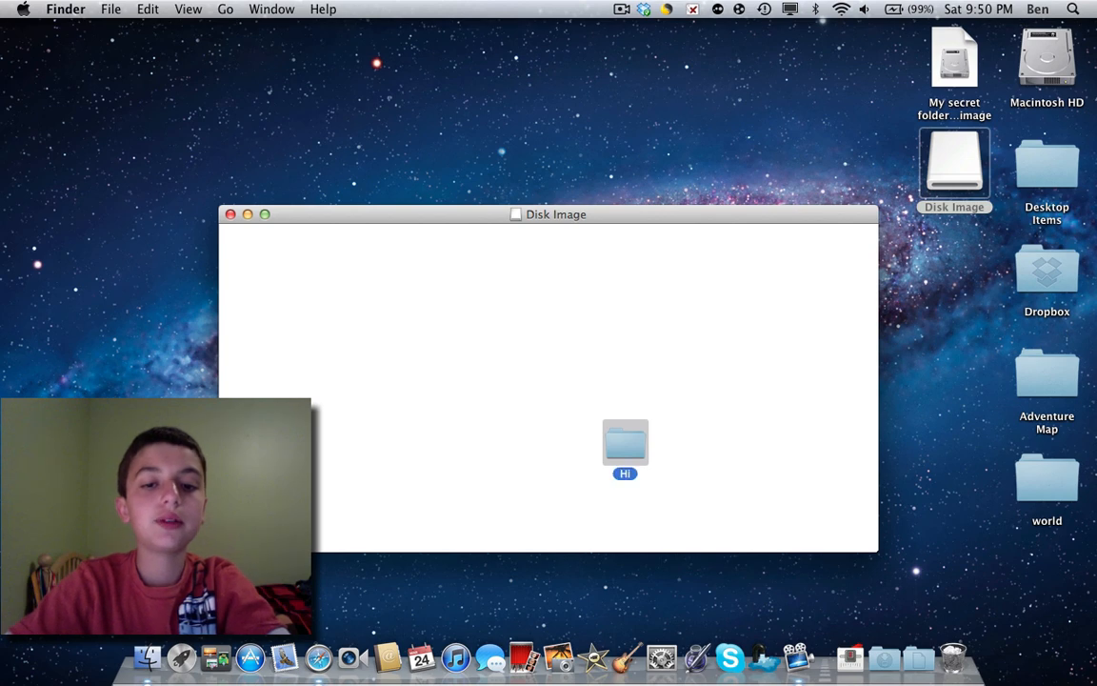
{"action": "left_click_drag", "start_coordinate": [625, 442], "coordinate": [281, 270]}
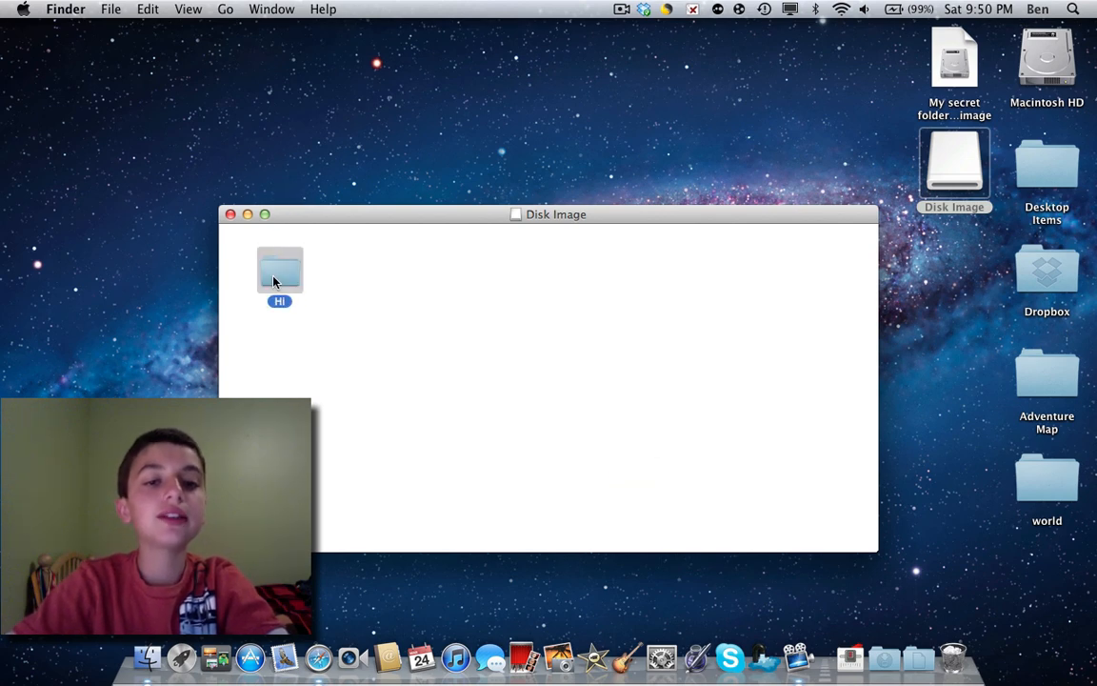
{"action": "left_click", "coordinate": [231, 213]}
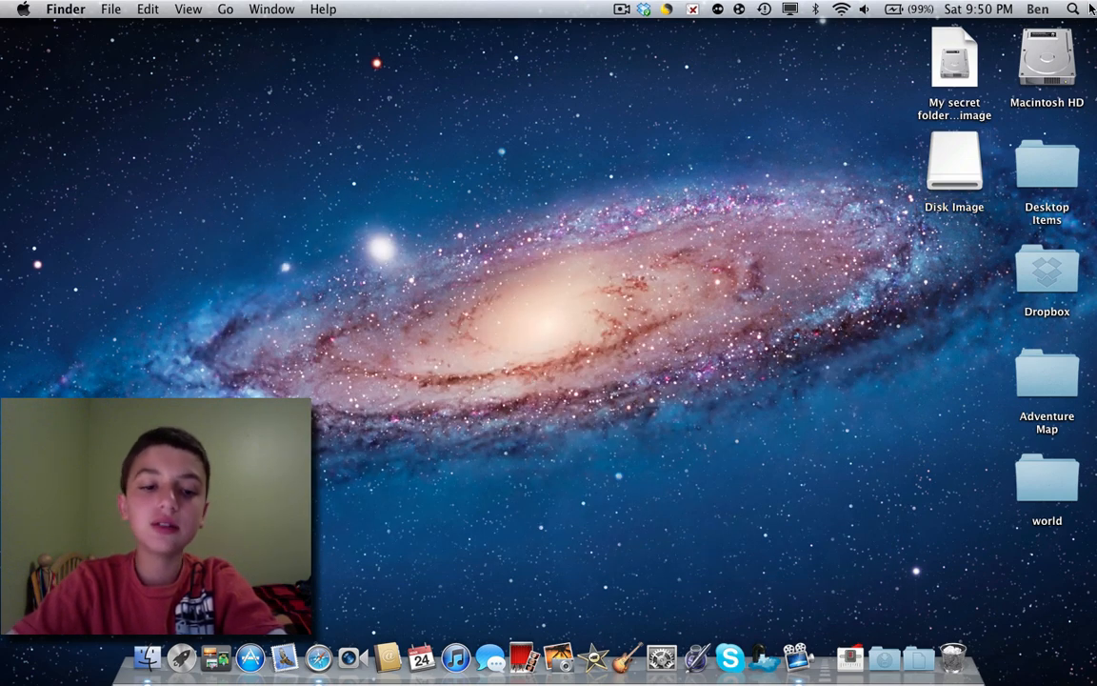
{"action": "mouse_move", "coordinate": [1029, 111]}
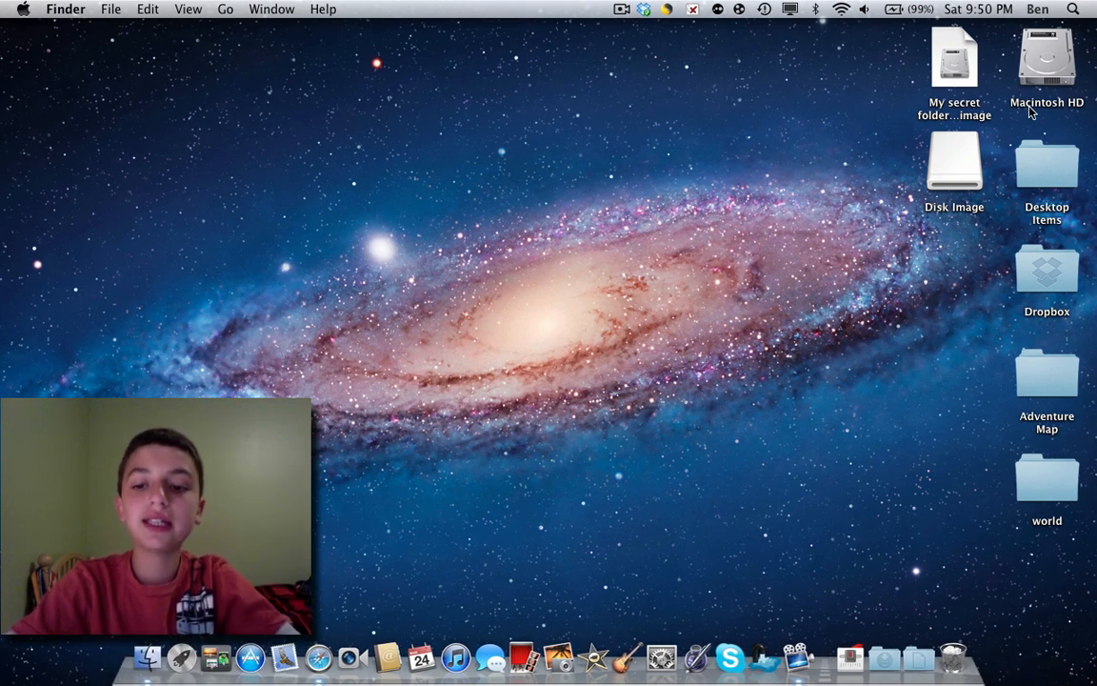
Eject the mounted Disk Image volume with Cmd+E.
{"action": "left_click", "coordinate": [953, 162]}
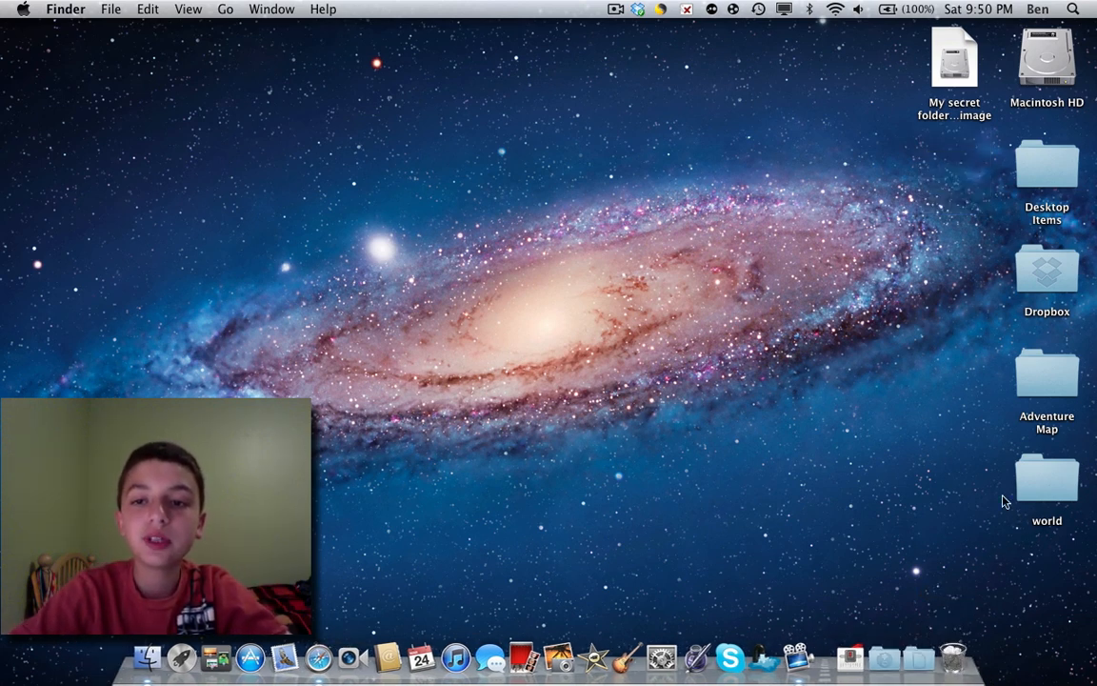
Move My secret folder.sparseimage to the desktop's left and unlock it with its password.
{"action": "left_click_drag", "start_coordinate": [955, 59], "coordinate": [499, 366]}
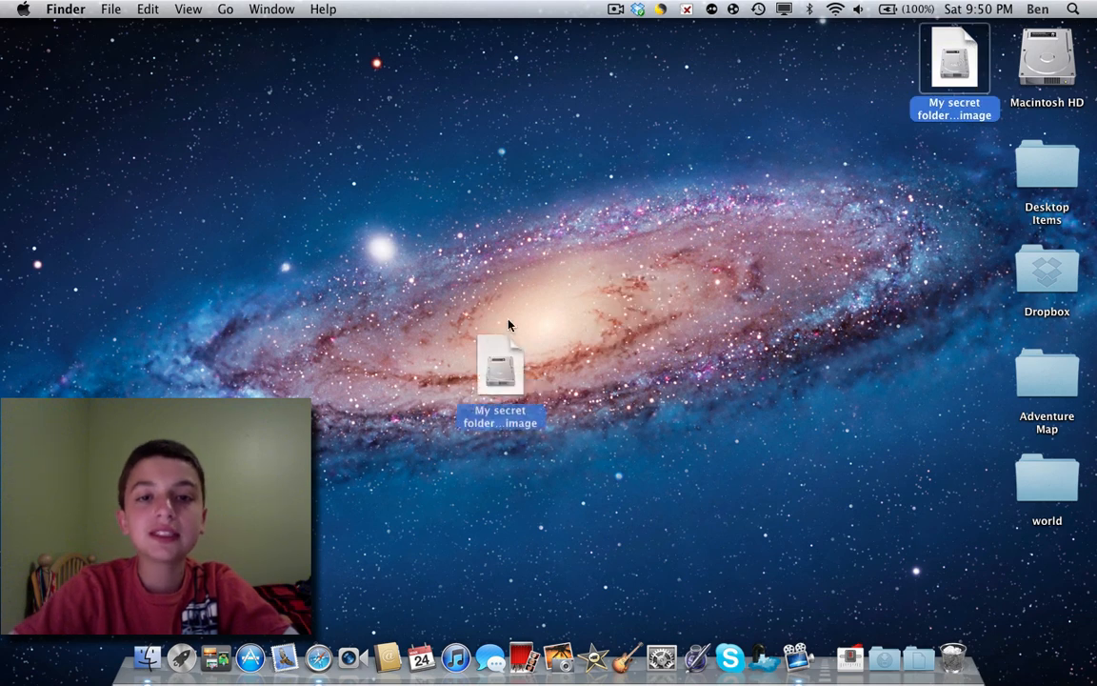
{"action": "left_click_drag", "start_coordinate": [499, 366], "coordinate": [562, 233]}
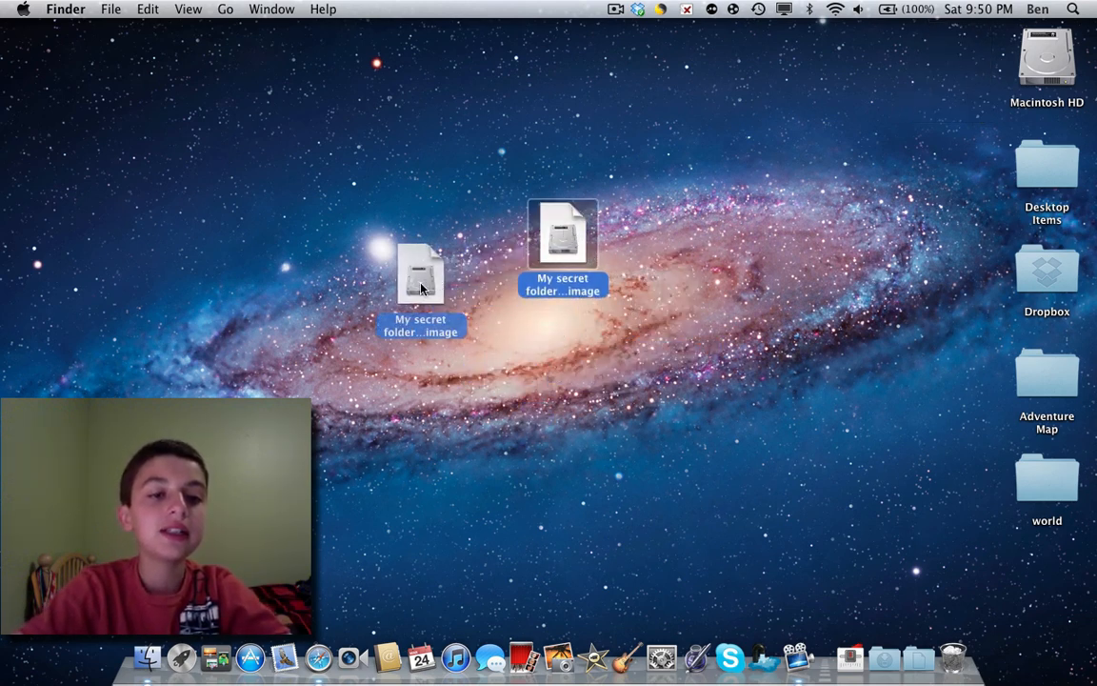
{"action": "double_click", "coordinate": [419, 276]}
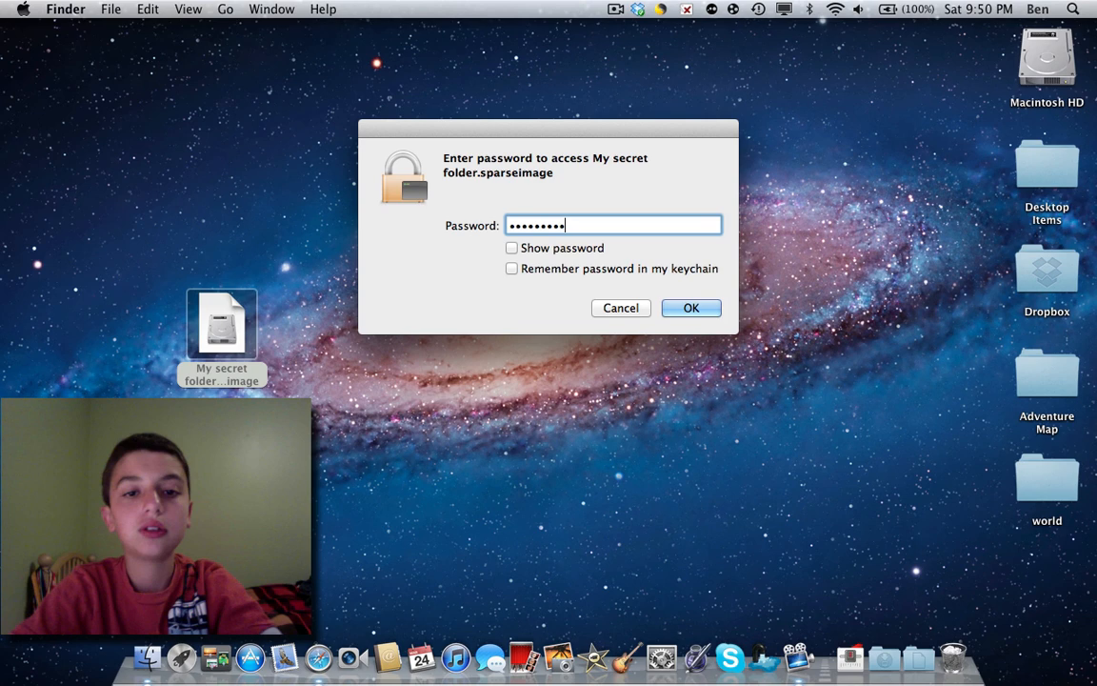
{"action": "left_click", "coordinate": [690, 309]}
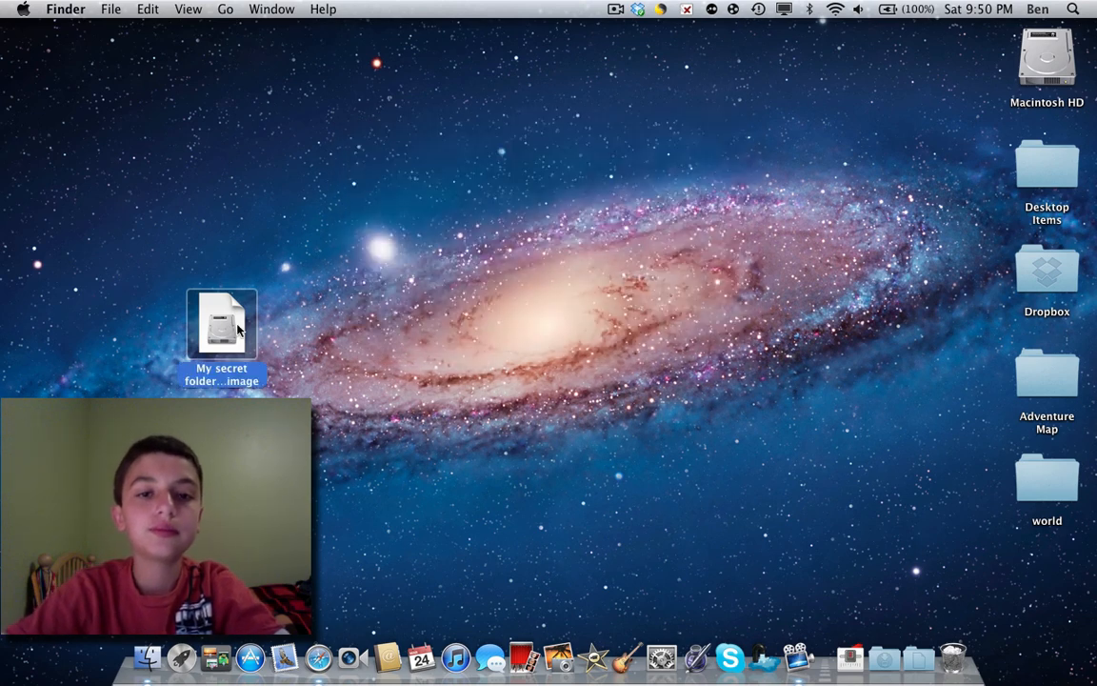
Open the remounted volume and drag the world folder in beside Hi.
{"action": "double_click", "coordinate": [221, 324]}
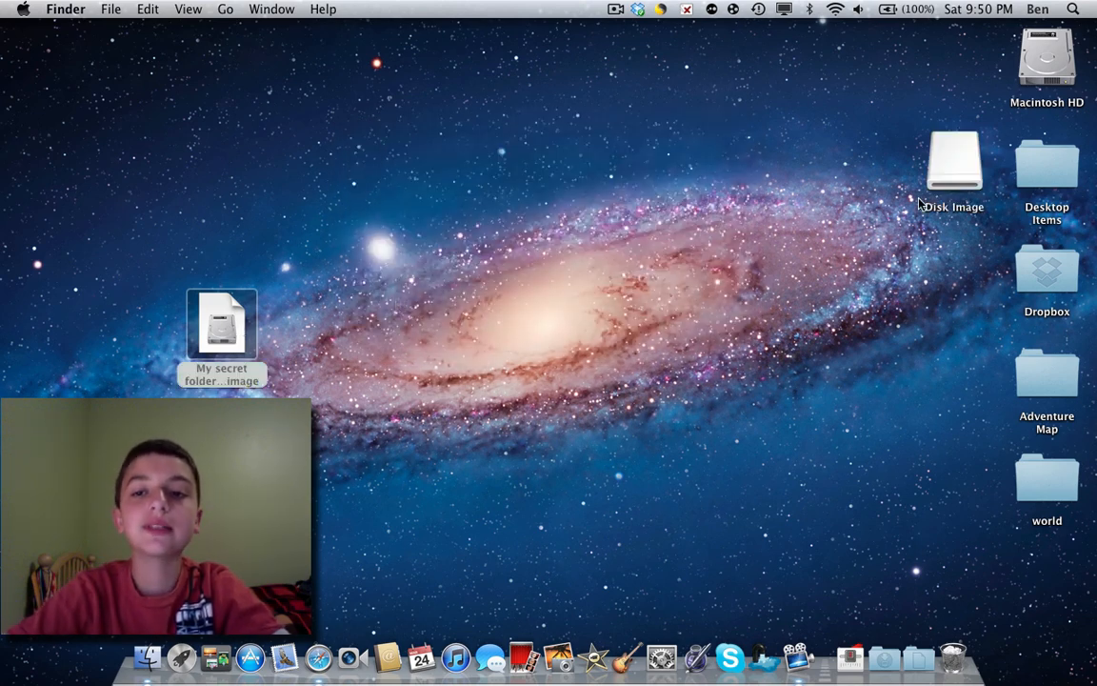
{"action": "double_click", "coordinate": [954, 168]}
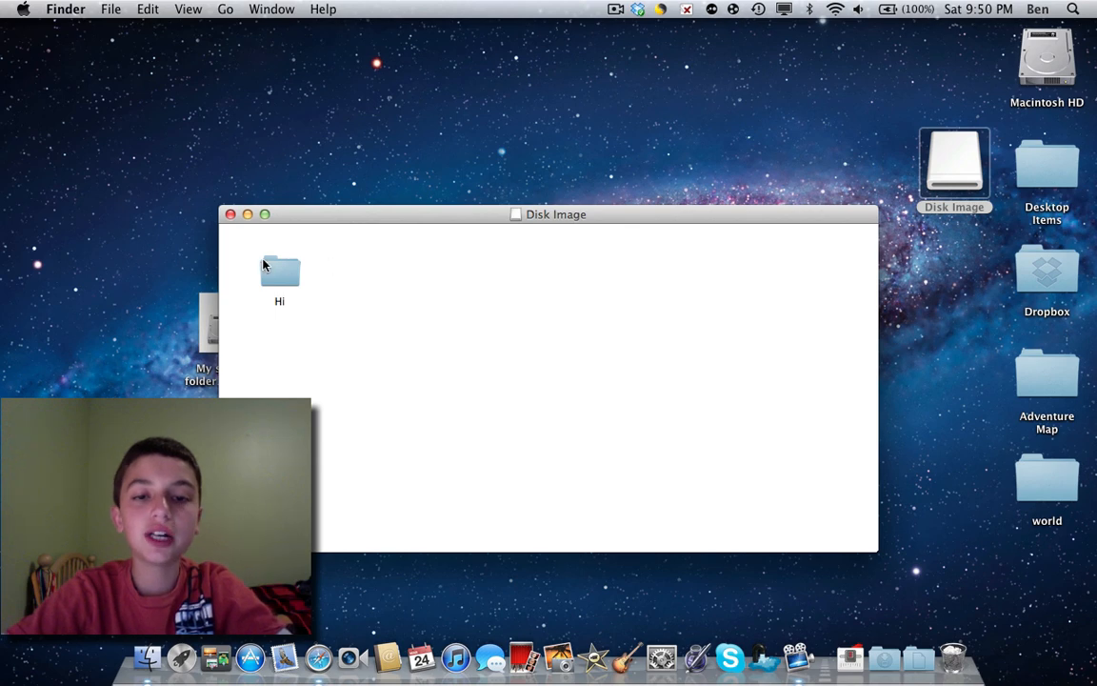
{"action": "double_click", "coordinate": [278, 270]}
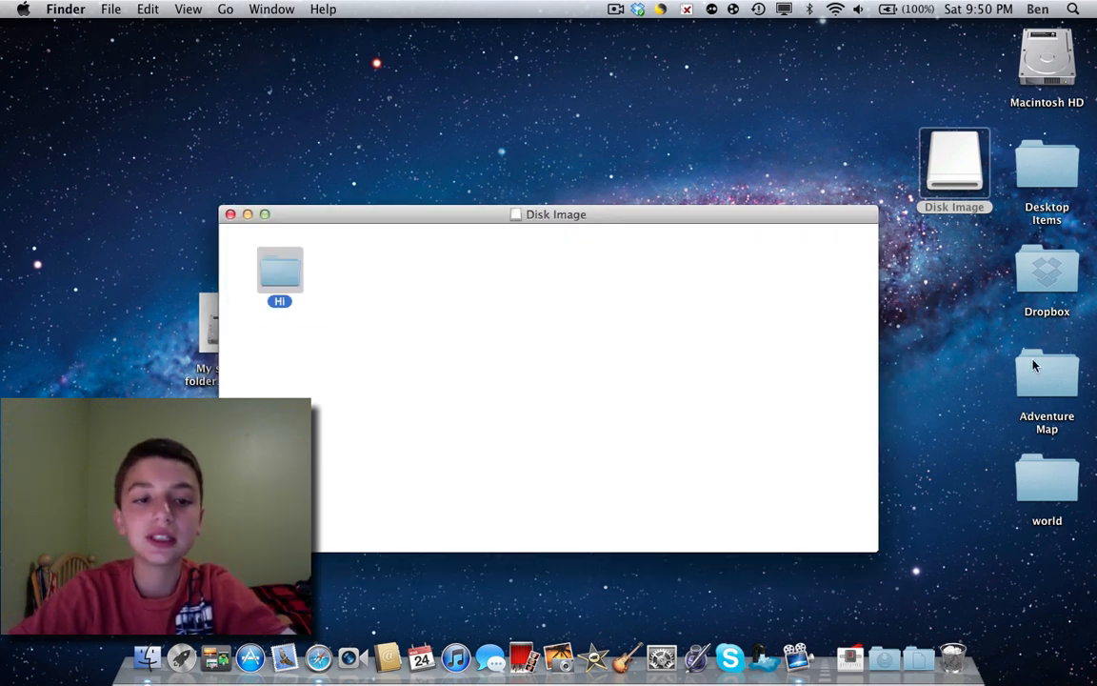
{"action": "left_click_drag", "start_coordinate": [1048, 480], "coordinate": [666, 305]}
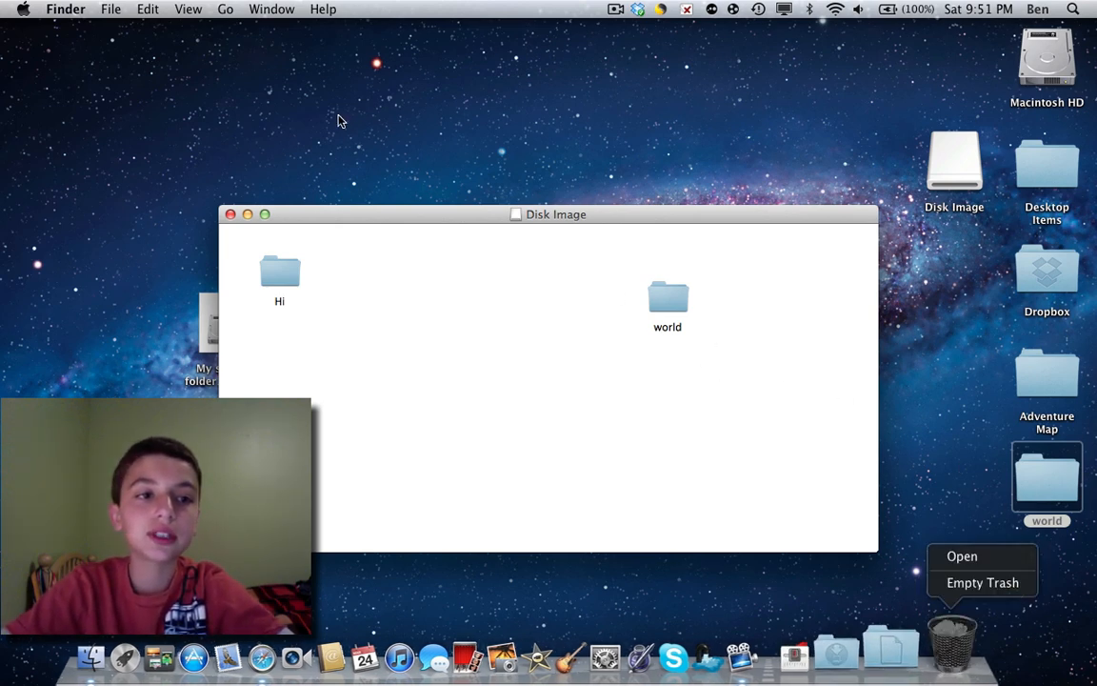
{"action": "left_click", "coordinate": [23, 8]}
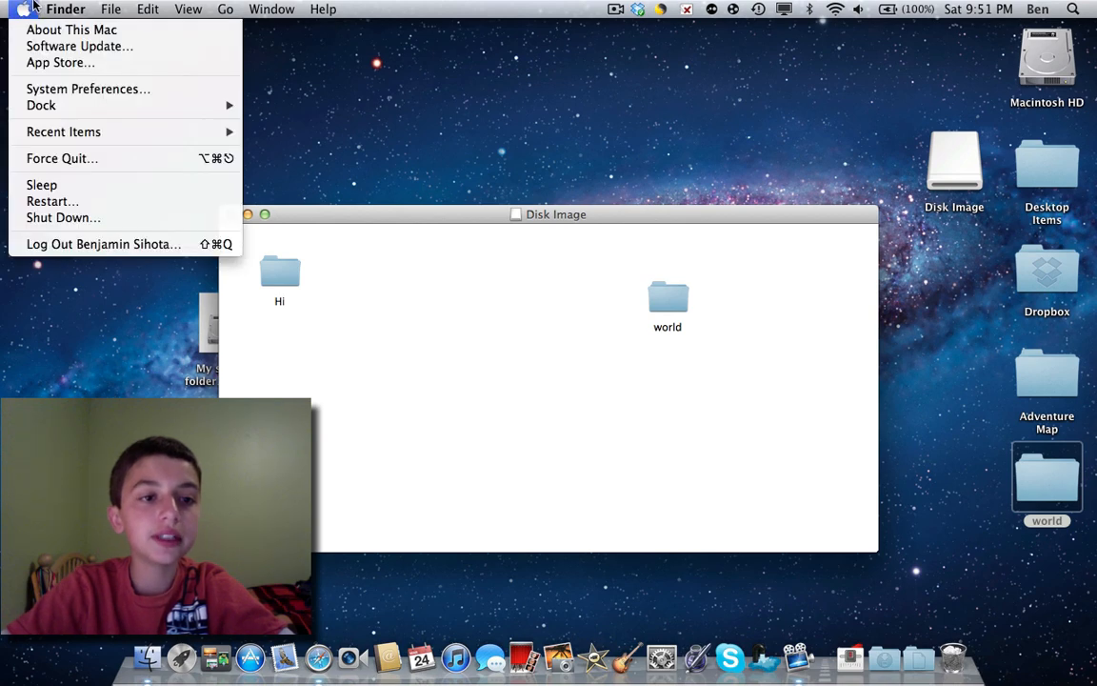
{"action": "left_click", "coordinate": [65, 8]}
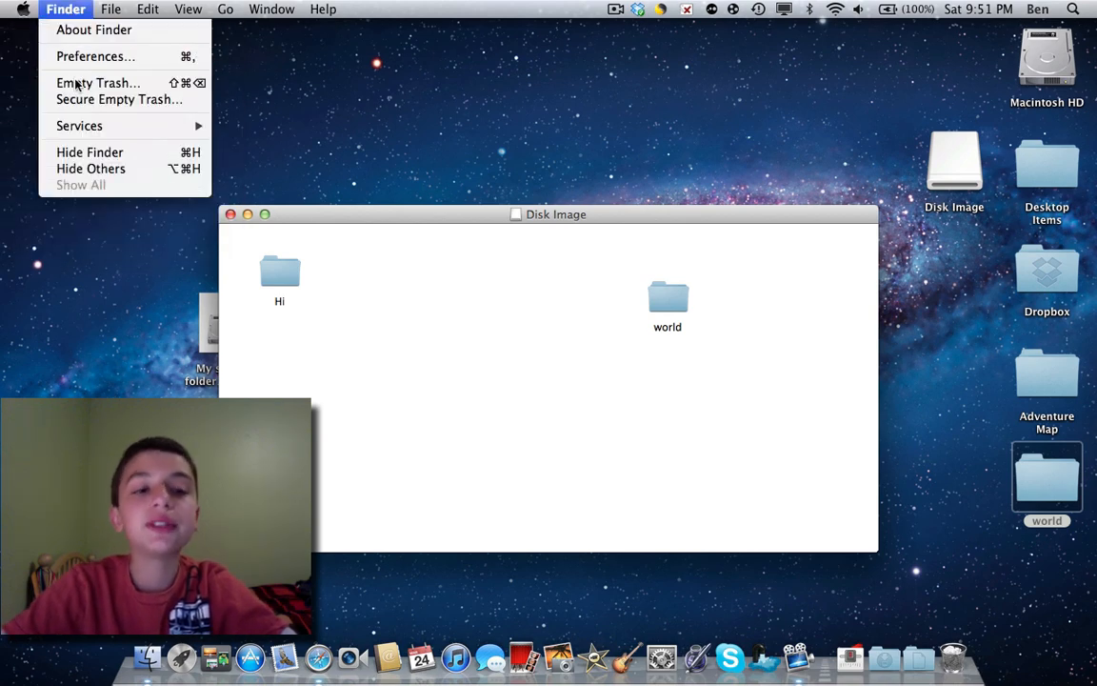
{"action": "mouse_move", "coordinate": [118, 99]}
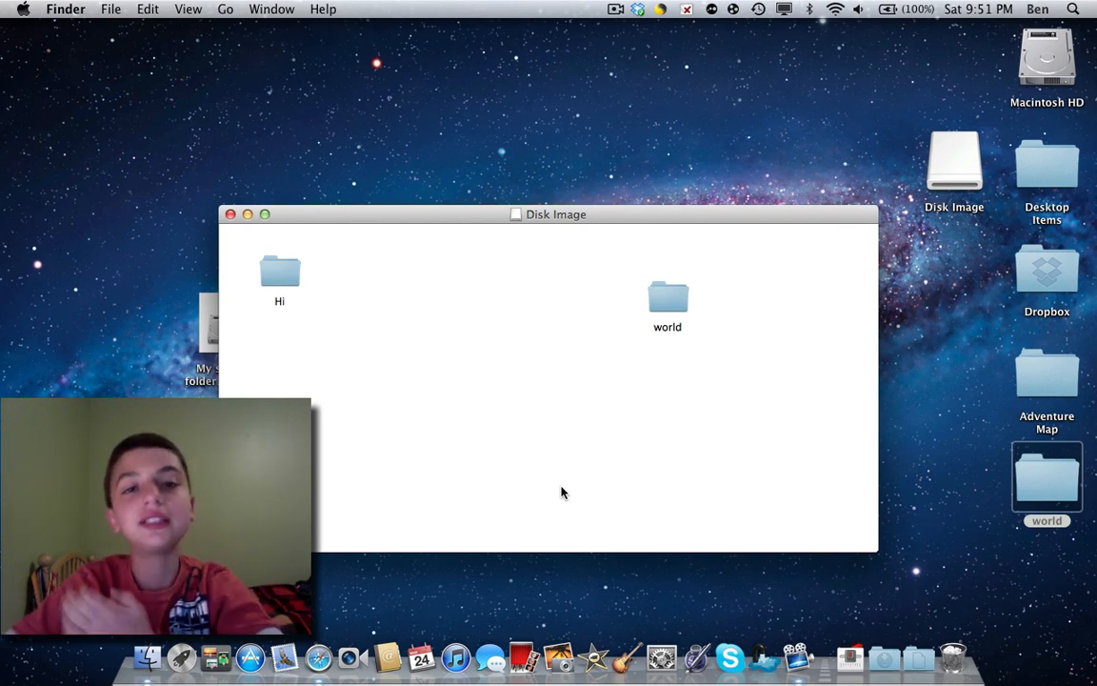
{"action": "mouse_move", "coordinate": [538, 488]}
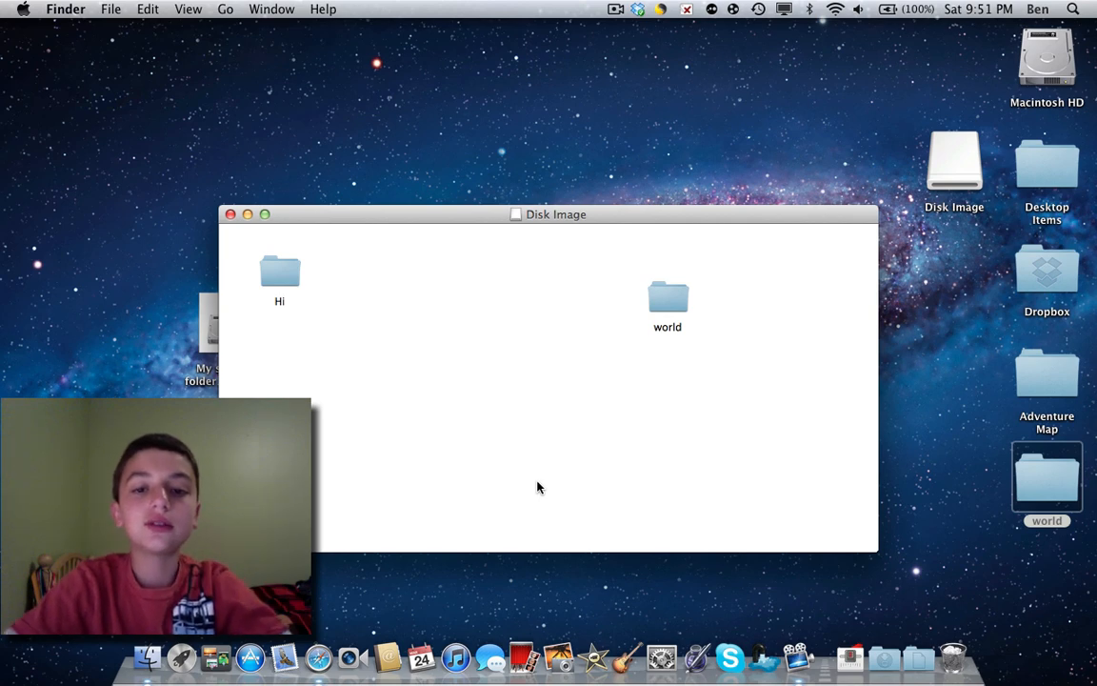
Trash the 'world' and 'Hi' folders, close the empty Disk Image window and eject the volume.
{"action": "left_click", "coordinate": [667, 297]}
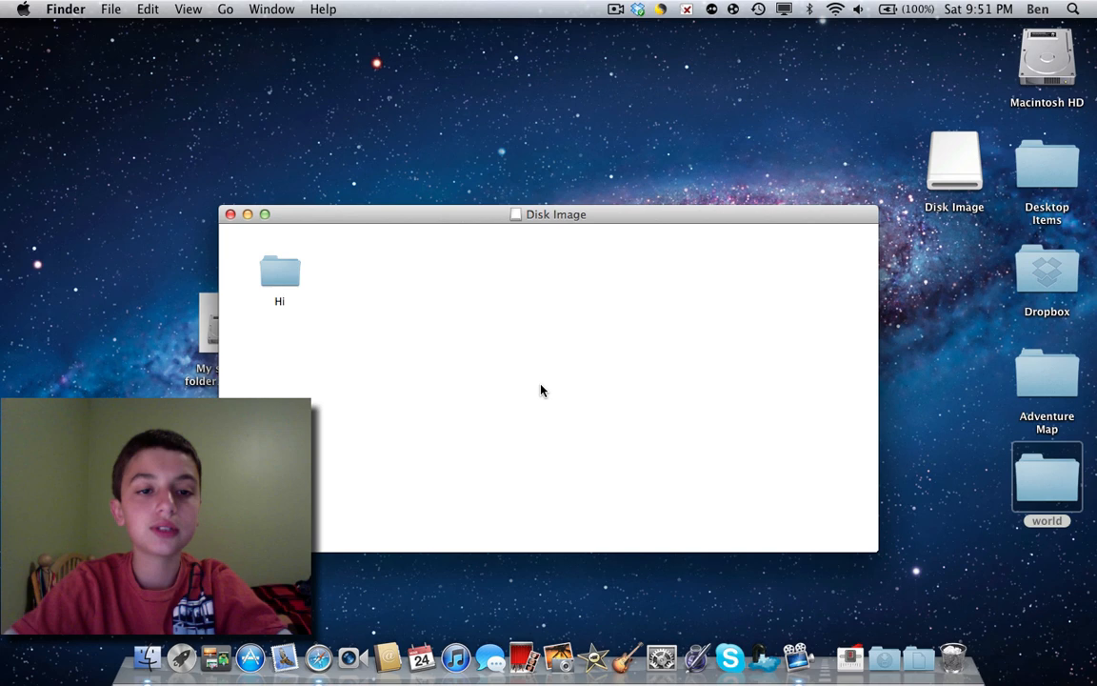
{"action": "left_click", "coordinate": [278, 274]}
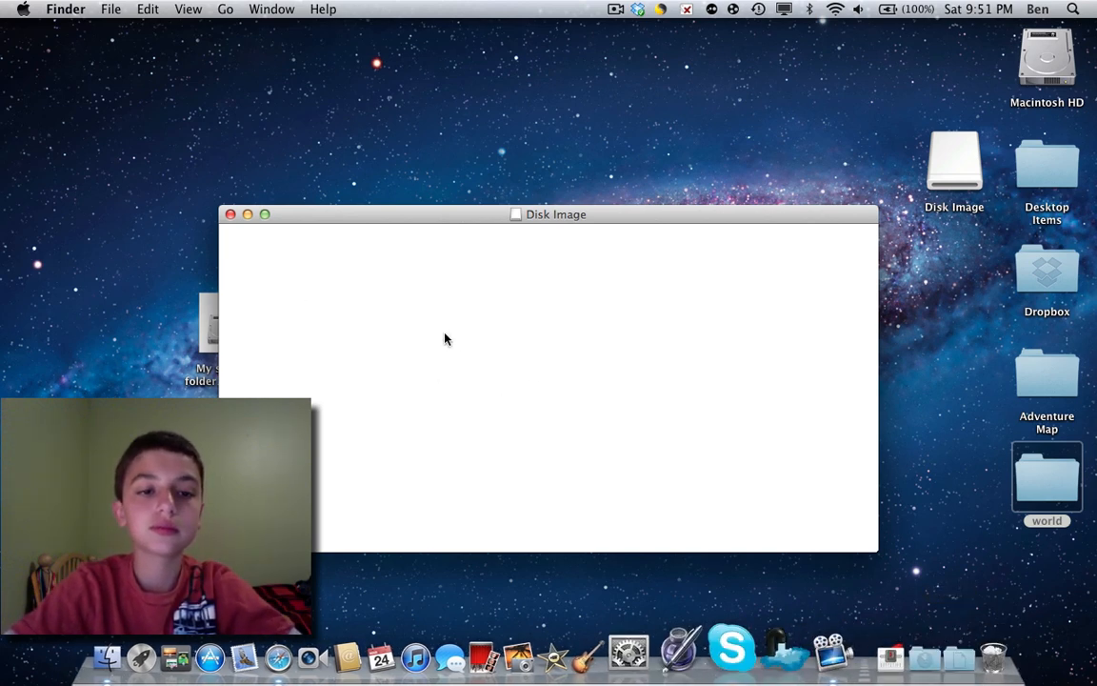
{"action": "left_click", "coordinate": [231, 214]}
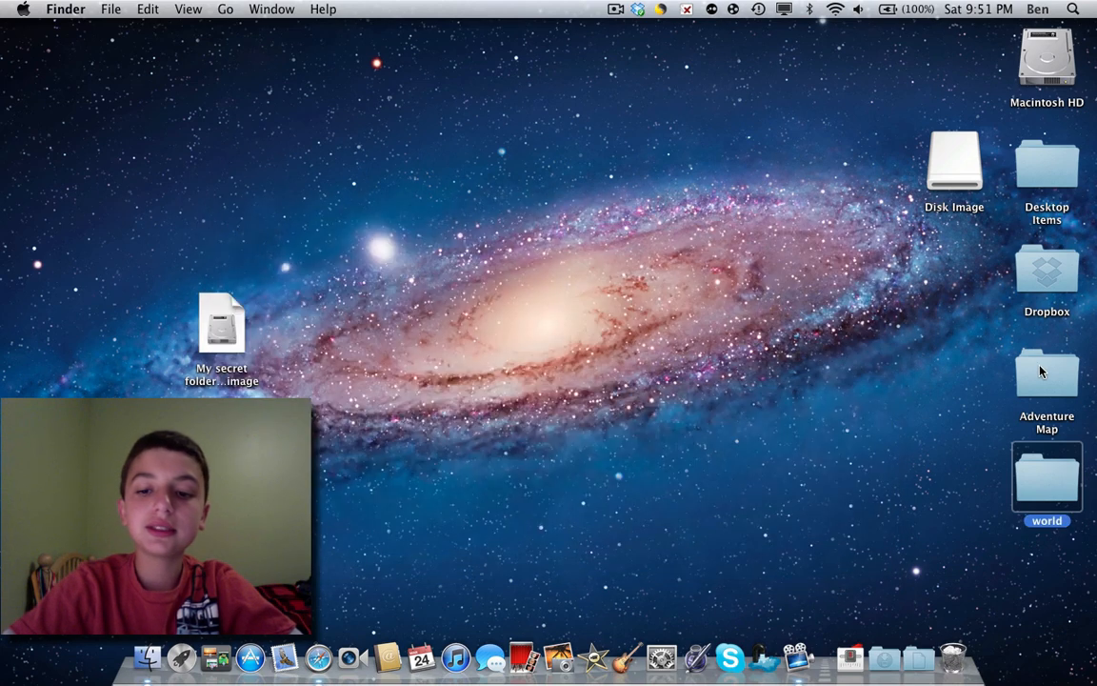
{"action": "left_click", "coordinate": [955, 162]}
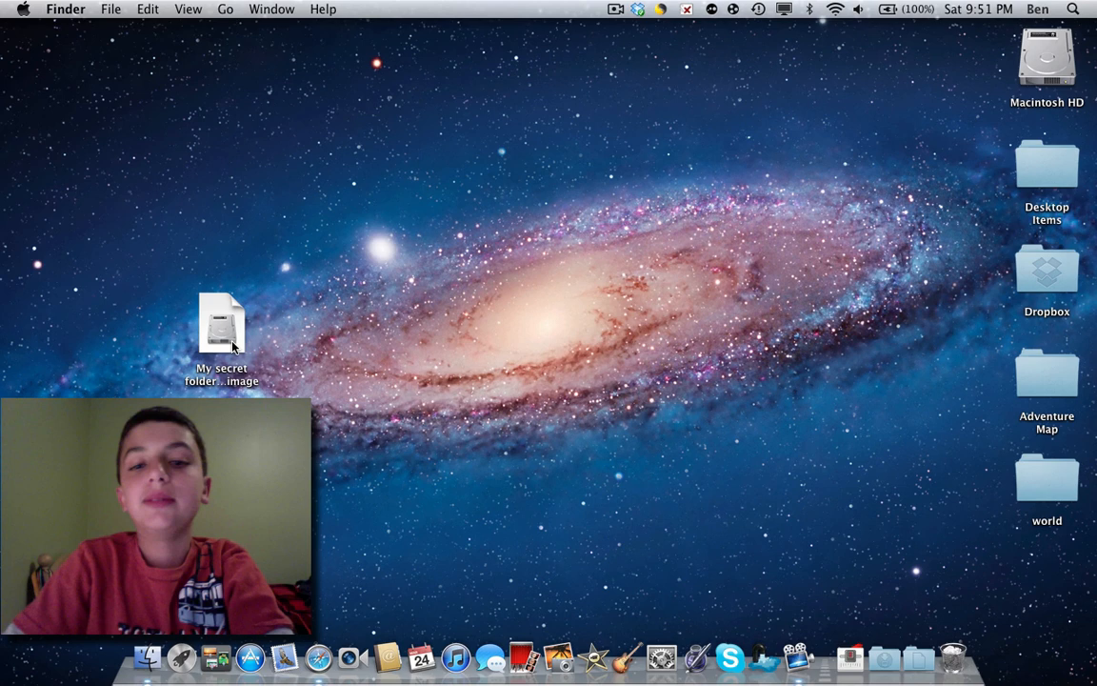
Drag 'My secret folder.sparseimage' toward the right side of the desktop.
{"action": "left_click_drag", "start_coordinate": [221, 324], "coordinate": [823, 197]}
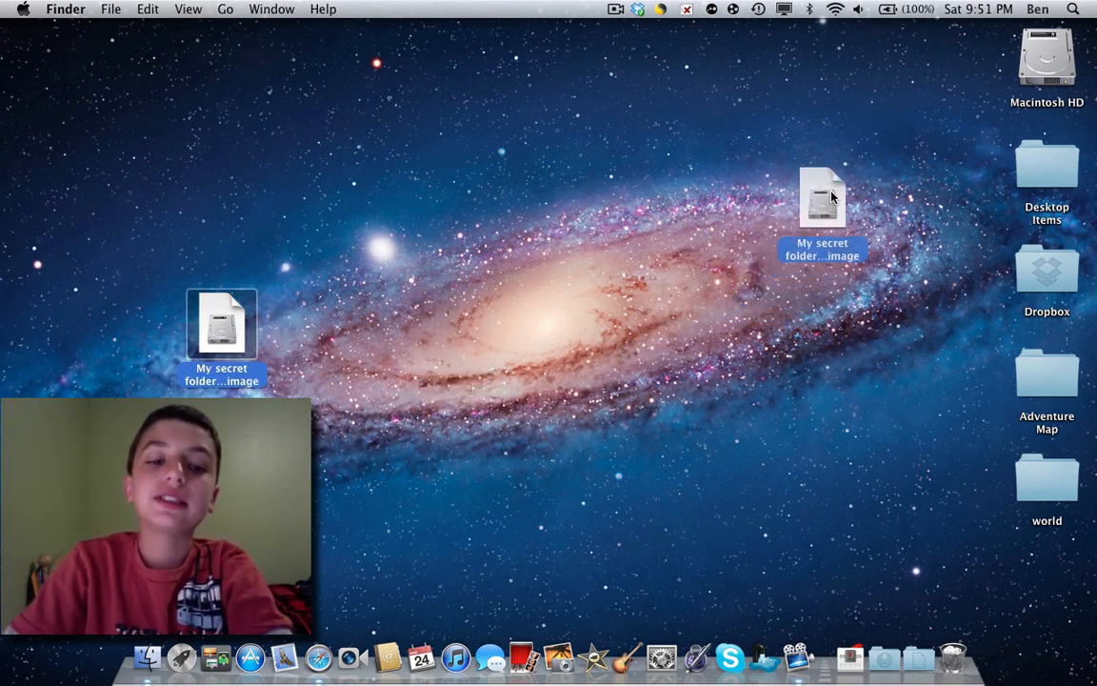